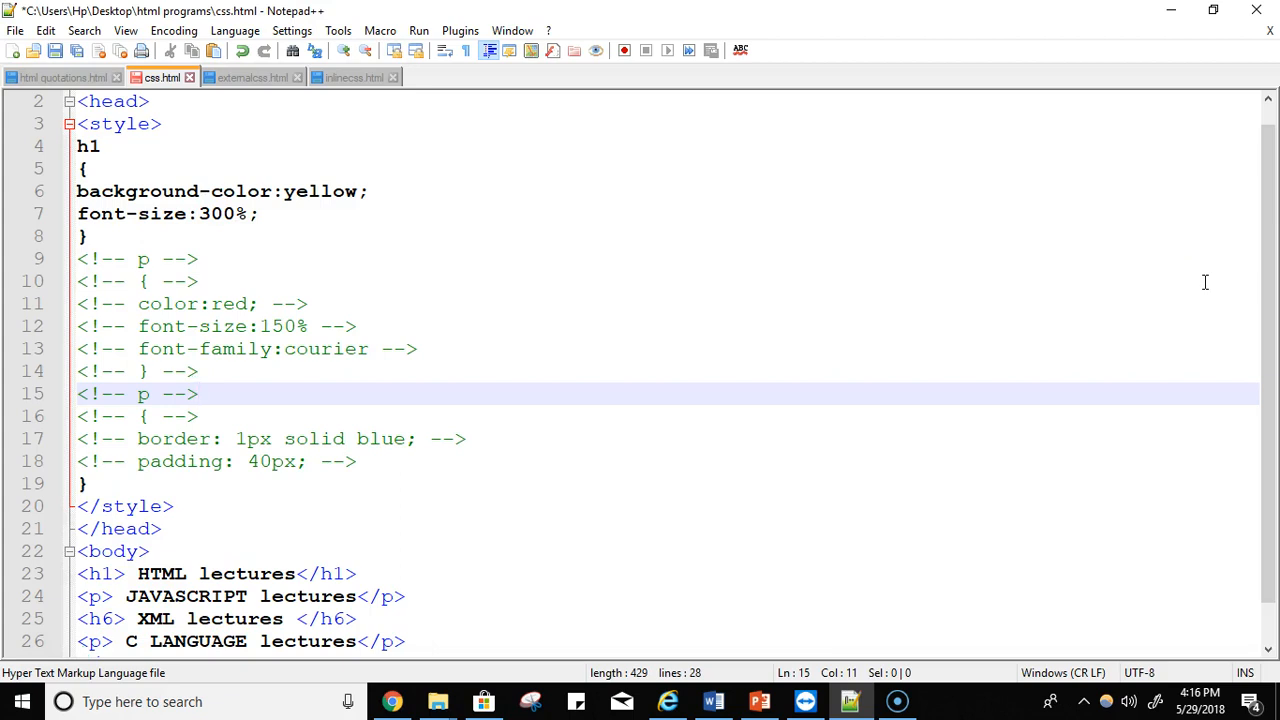
Step: Launch css.html in Chrome via the Run menu to preview it
{"action": "left_click", "coordinate": [196, 392]}
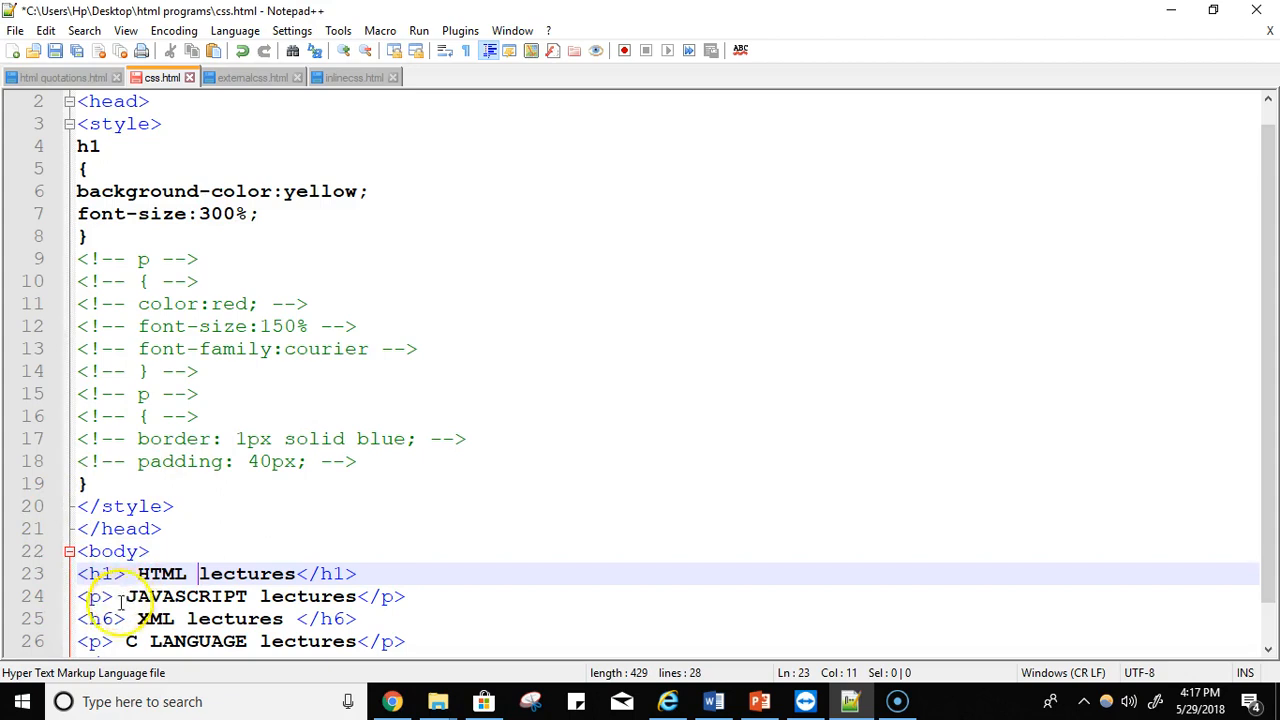
{"action": "mouse_move", "coordinate": [116, 650]}
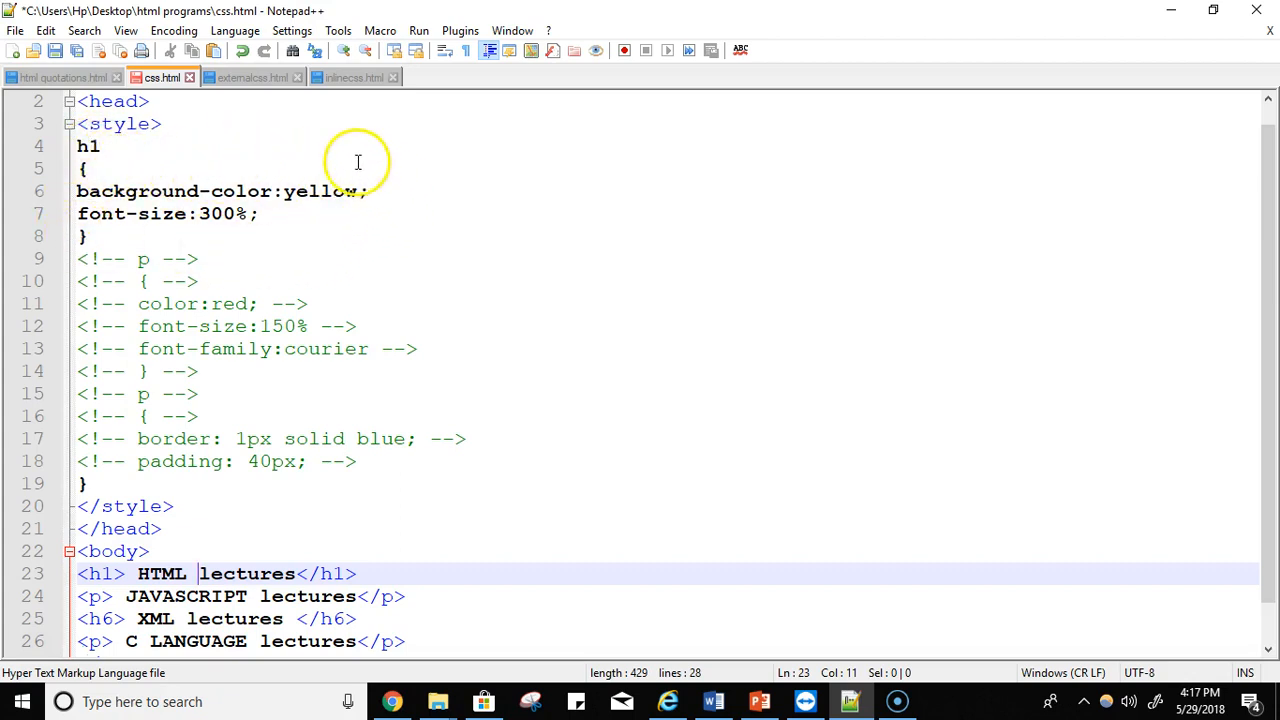
{"action": "mouse_move", "coordinate": [96, 212]}
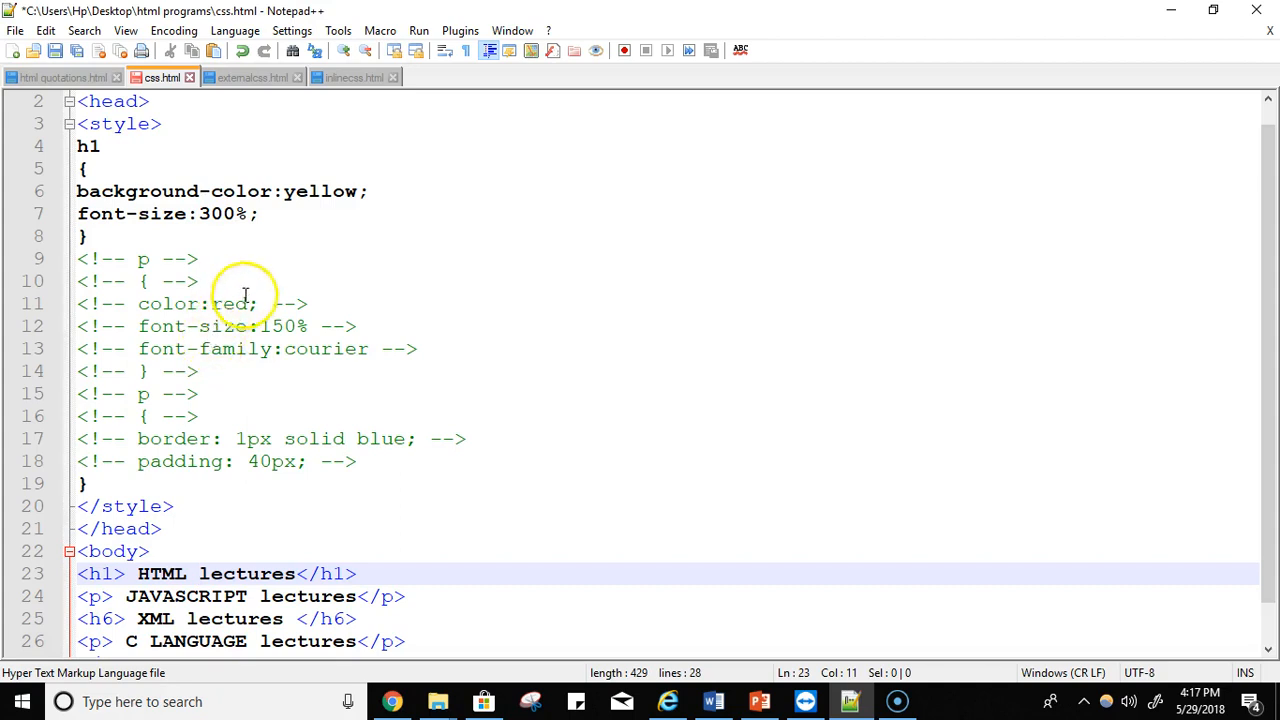
{"action": "mouse_move", "coordinate": [448, 10]}
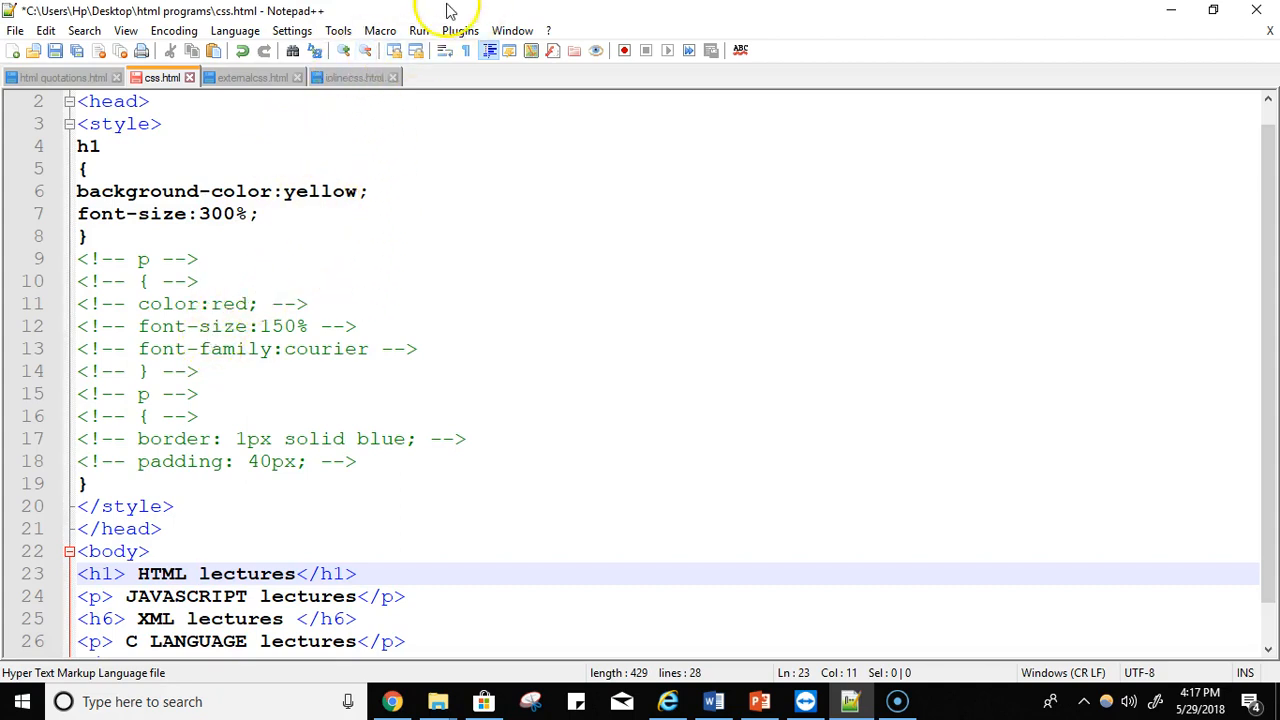
{"action": "left_click", "coordinate": [420, 30]}
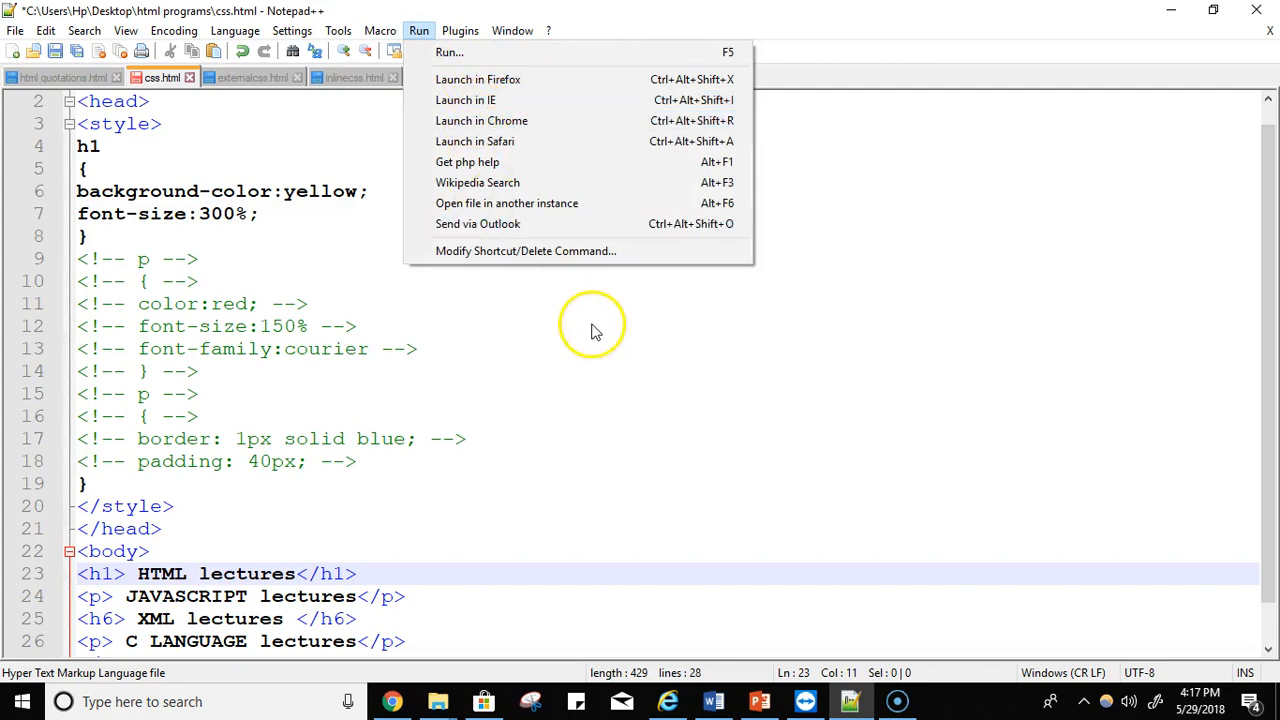
{"action": "left_click", "coordinate": [592, 324]}
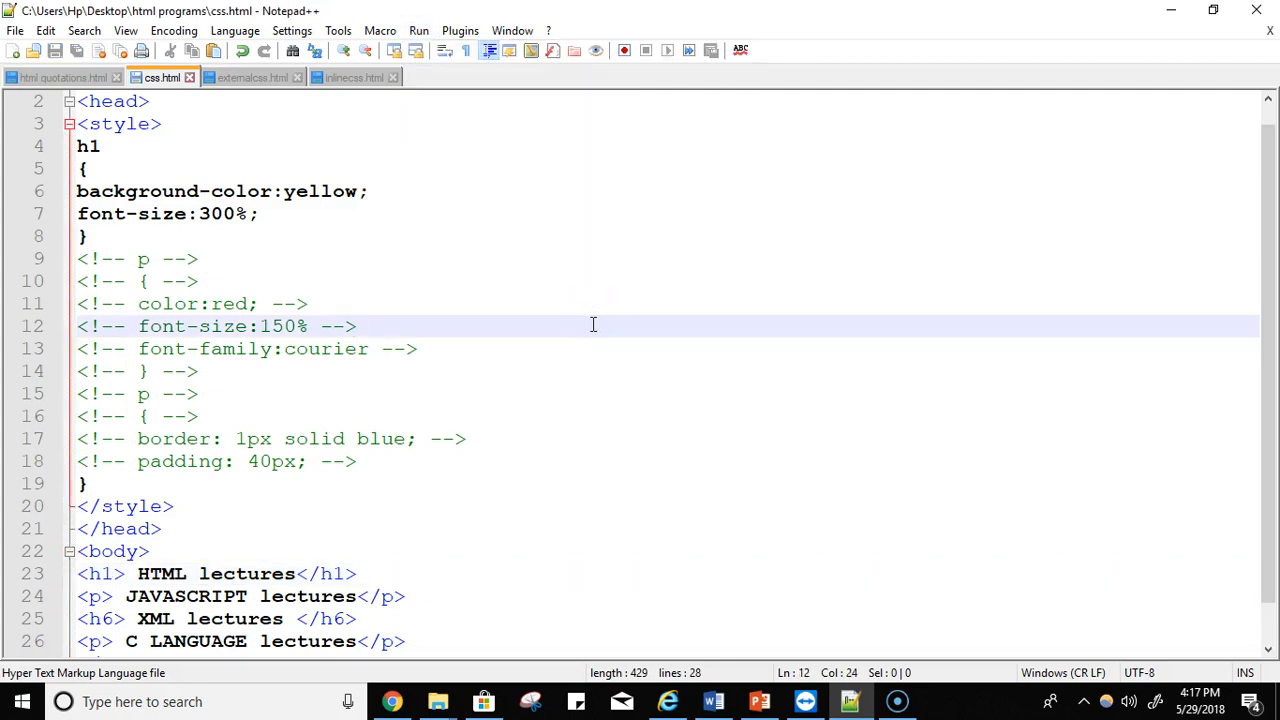
{"action": "left_click", "coordinate": [418, 30]}
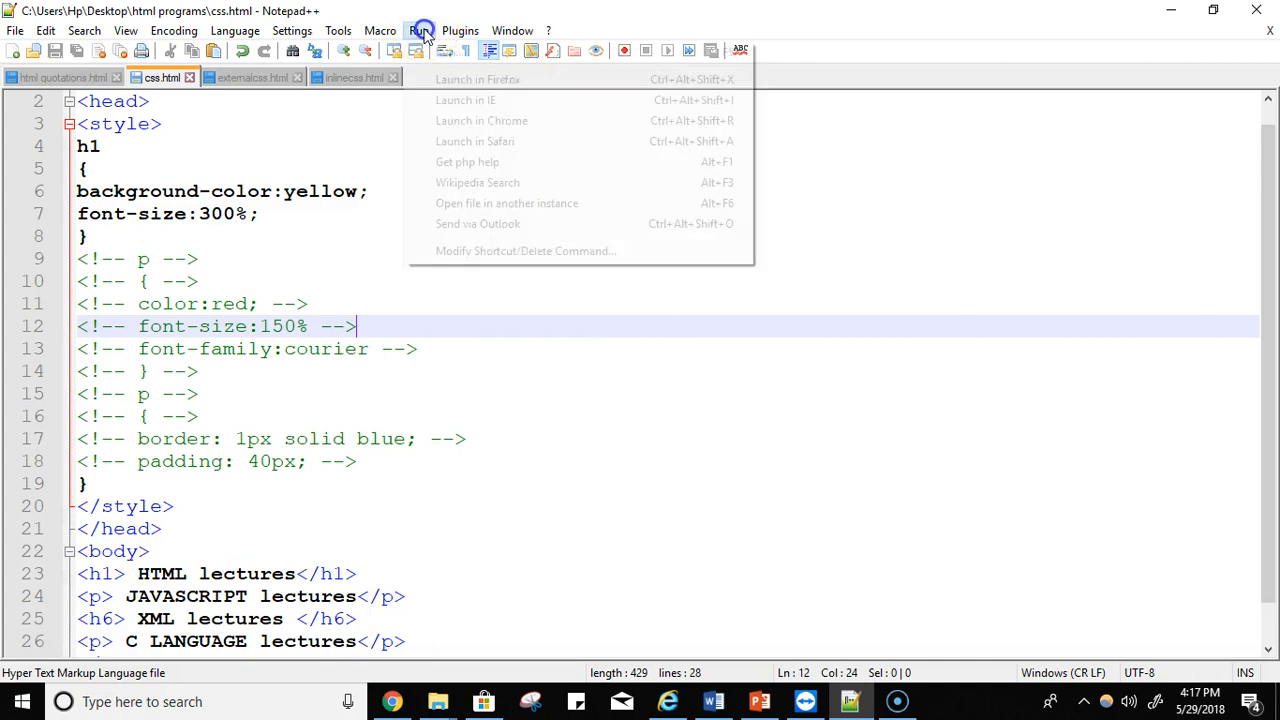
{"action": "mouse_move", "coordinate": [482, 120]}
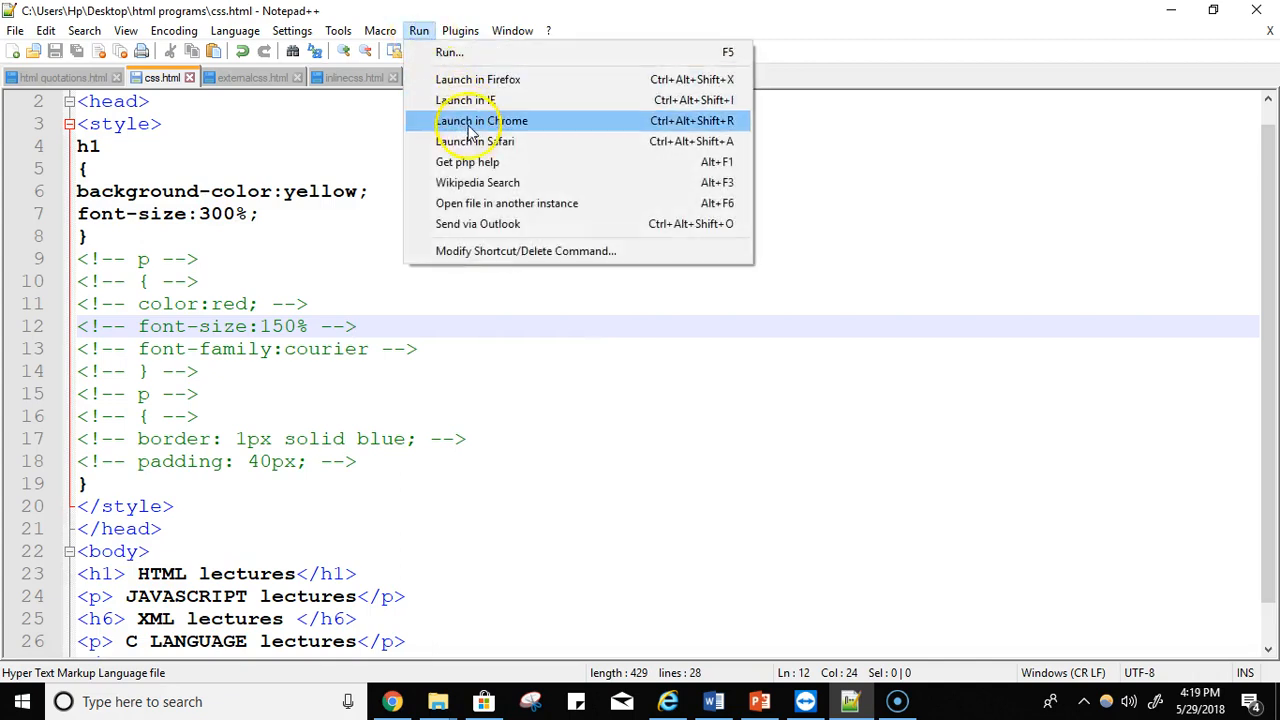
{"action": "left_click", "coordinate": [484, 120]}
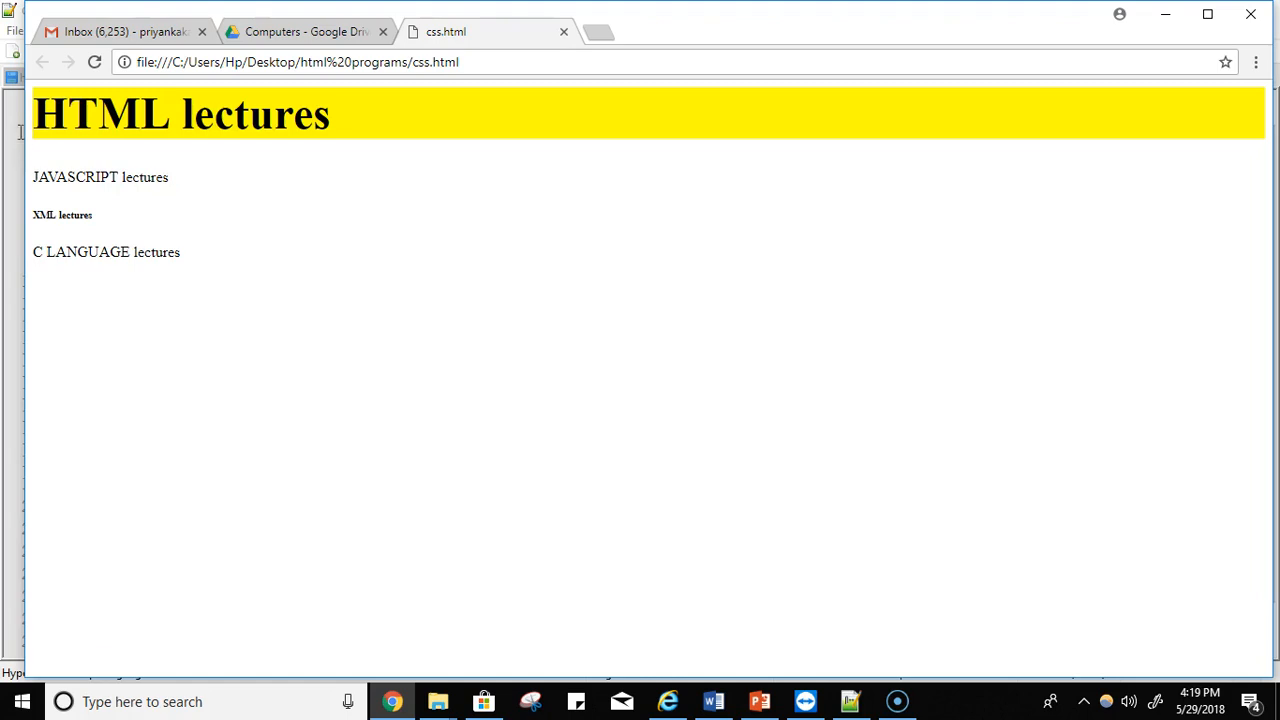
{"action": "mouse_move", "coordinate": [22, 140]}
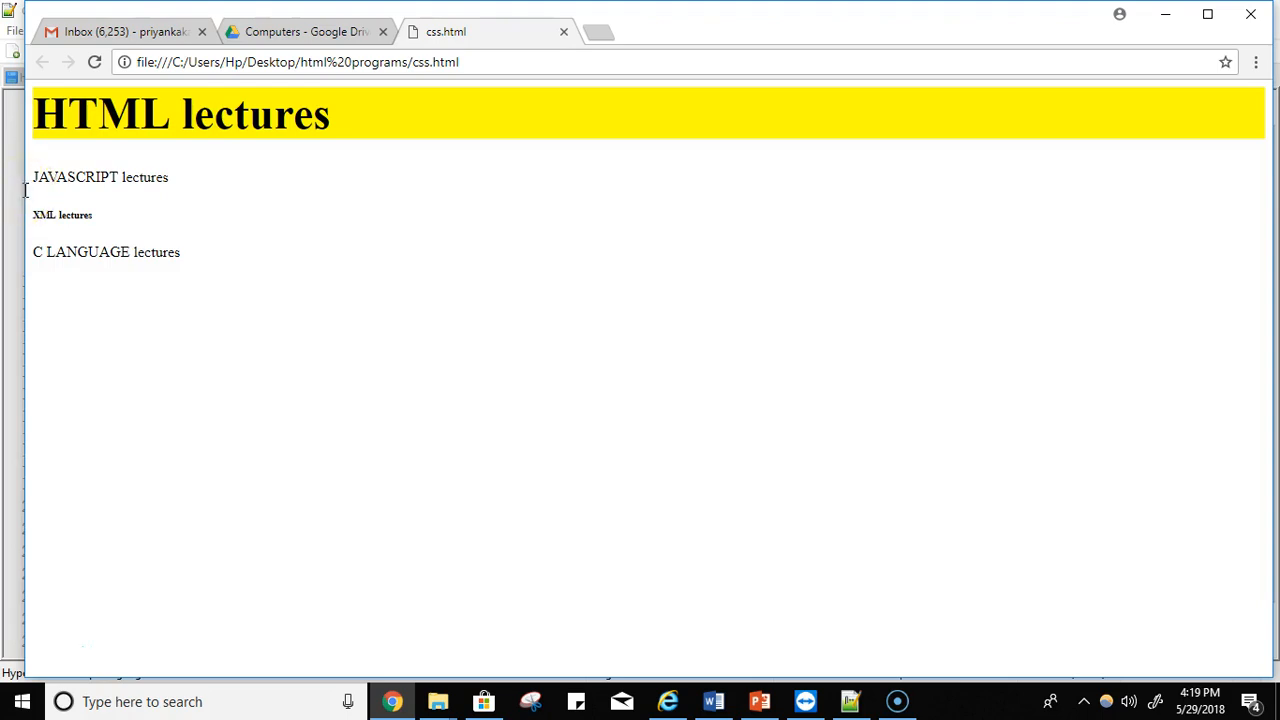
{"action": "mouse_move", "coordinate": [28, 196]}
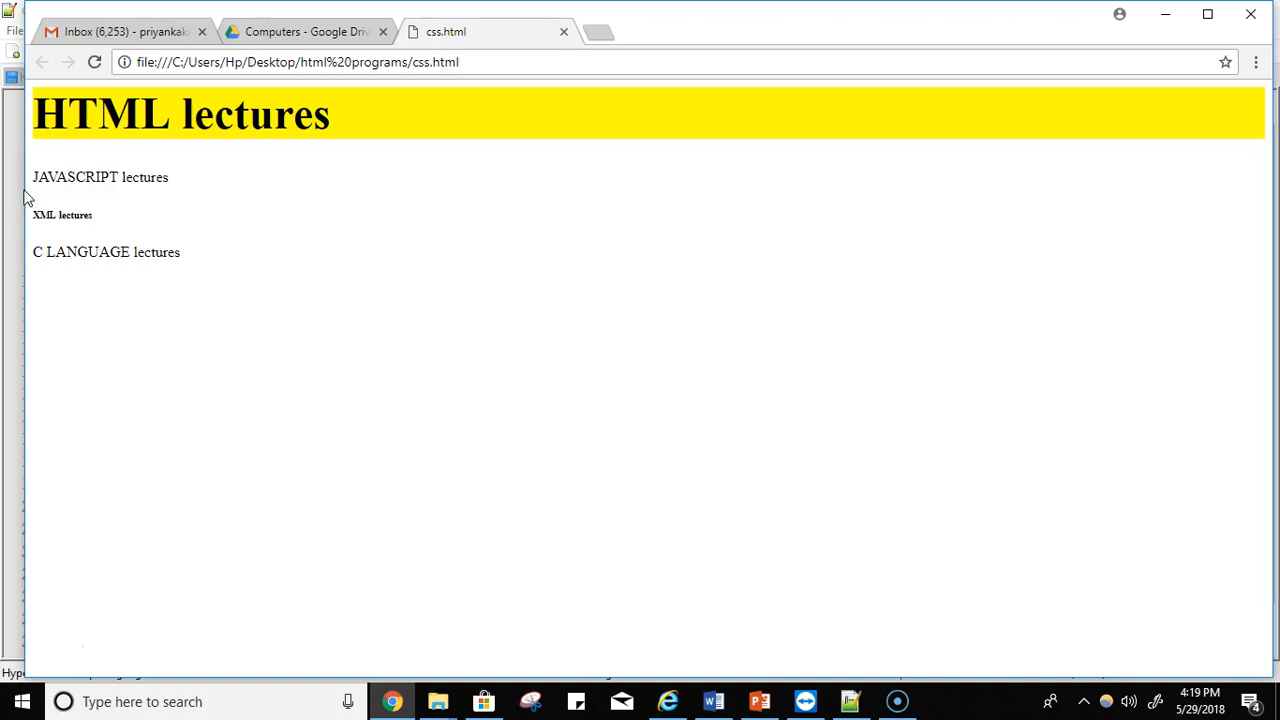
Step: Return from the Chrome preview to the Notepad++ editor
{"action": "left_click", "coordinate": [852, 700]}
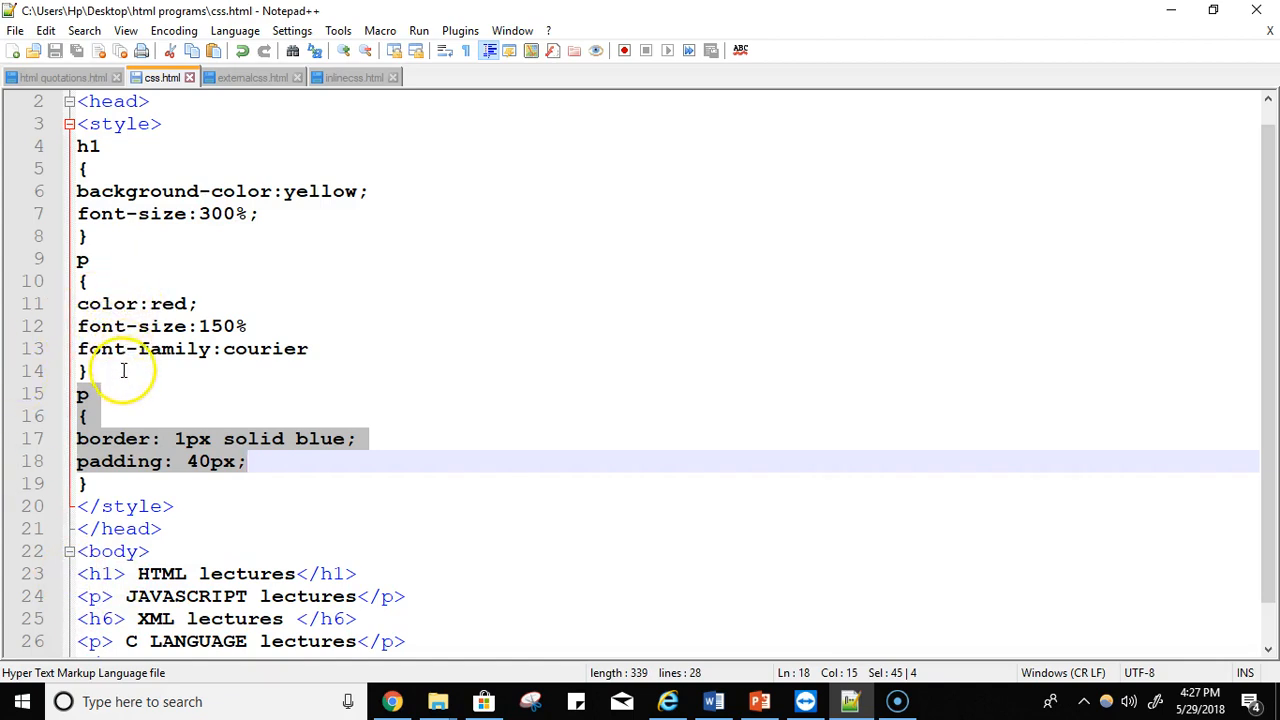
{"action": "mouse_move", "coordinate": [112, 596]}
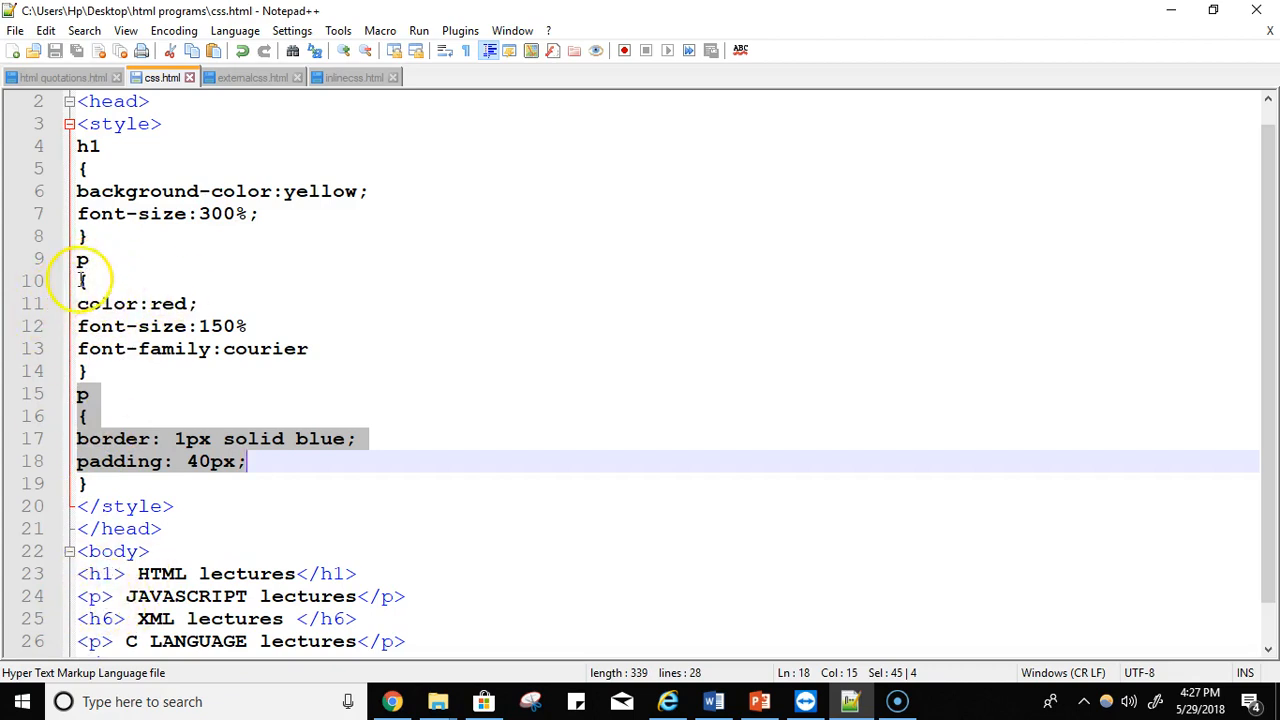
{"action": "mouse_move", "coordinate": [256, 348]}
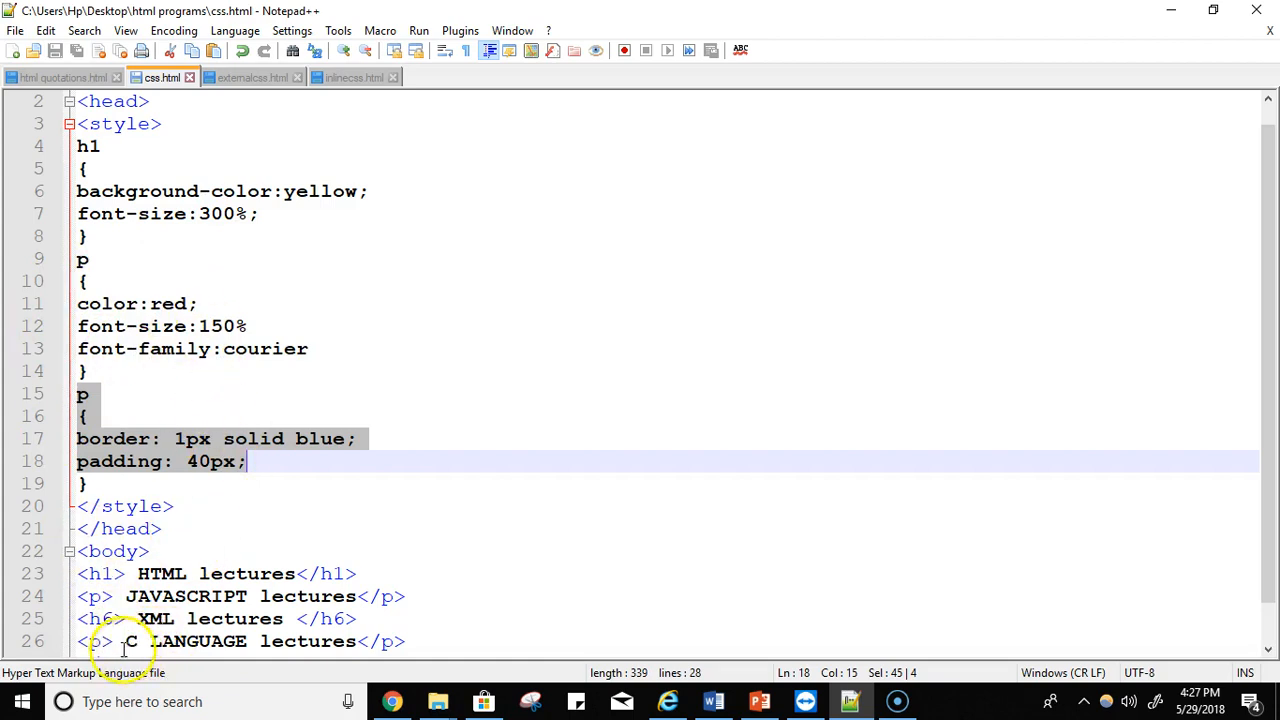
{"action": "mouse_move", "coordinate": [312, 640]}
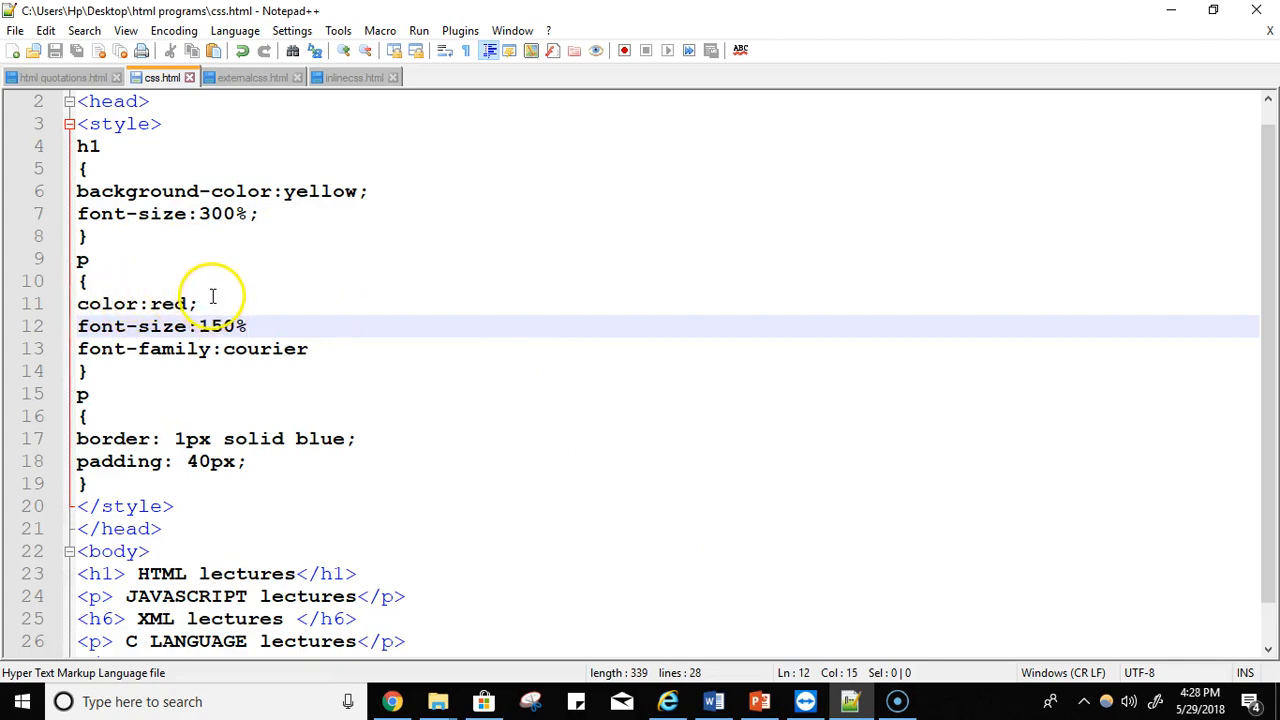
{"action": "mouse_move", "coordinate": [248, 326]}
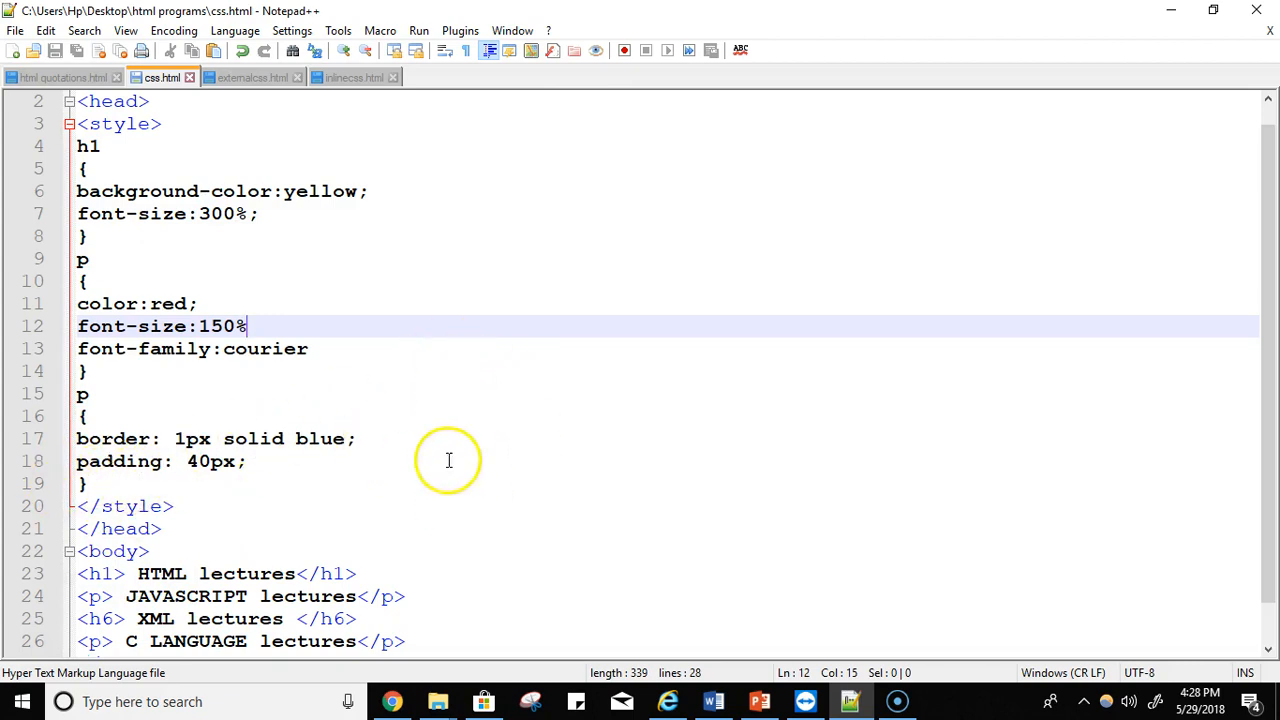
{"action": "mouse_move", "coordinate": [196, 532]}
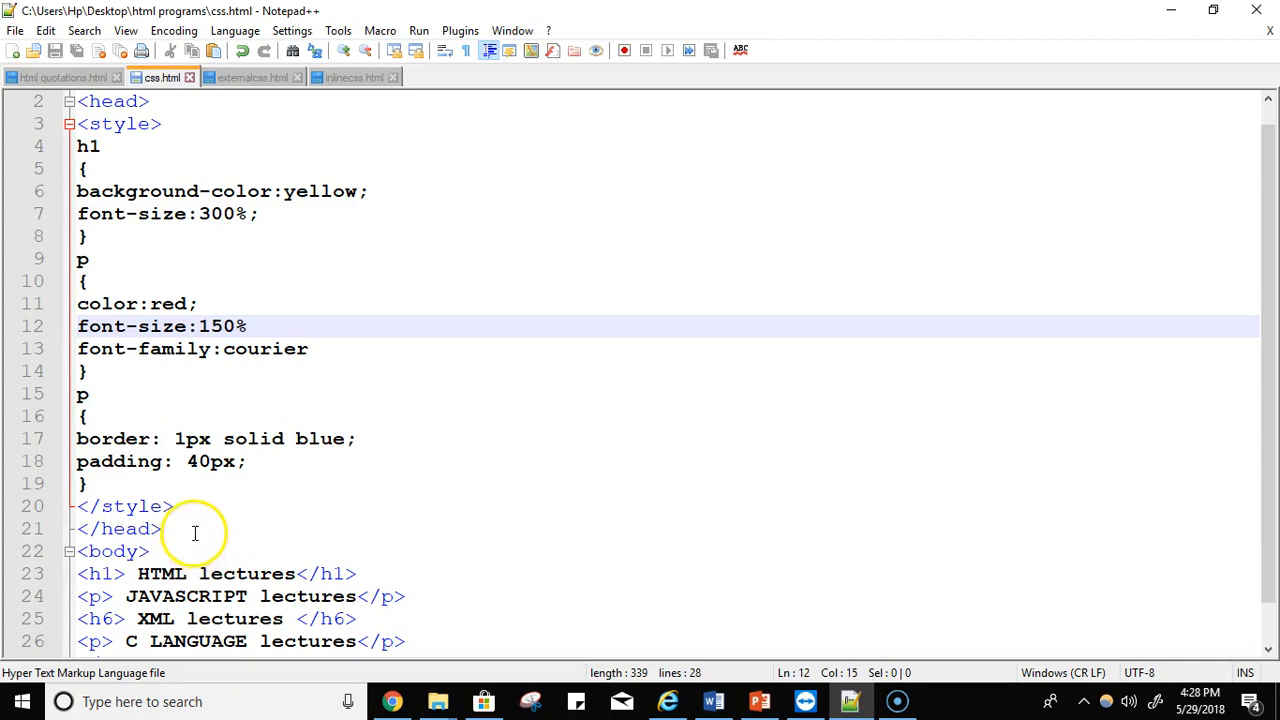
{"action": "mouse_move", "coordinate": [372, 360]}
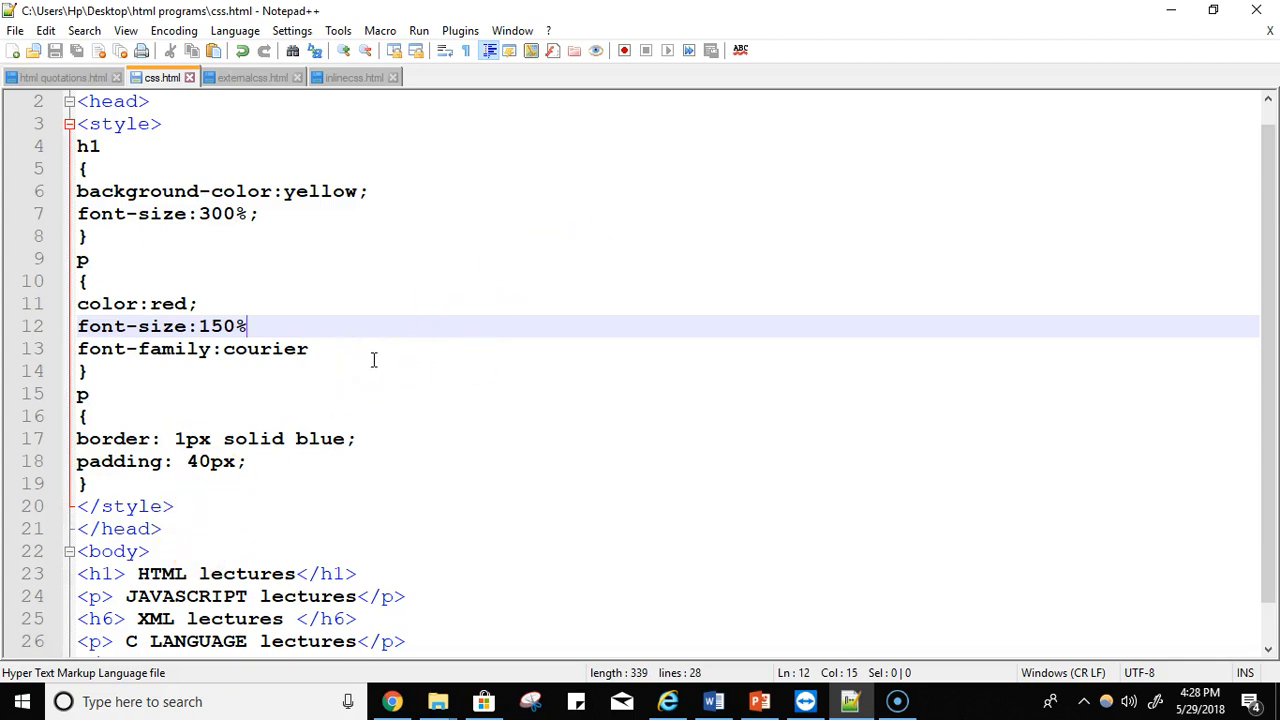
Step: Relaunch css.html in Chrome to preview the uncommented paragraph rules
{"action": "left_click", "coordinate": [418, 30]}
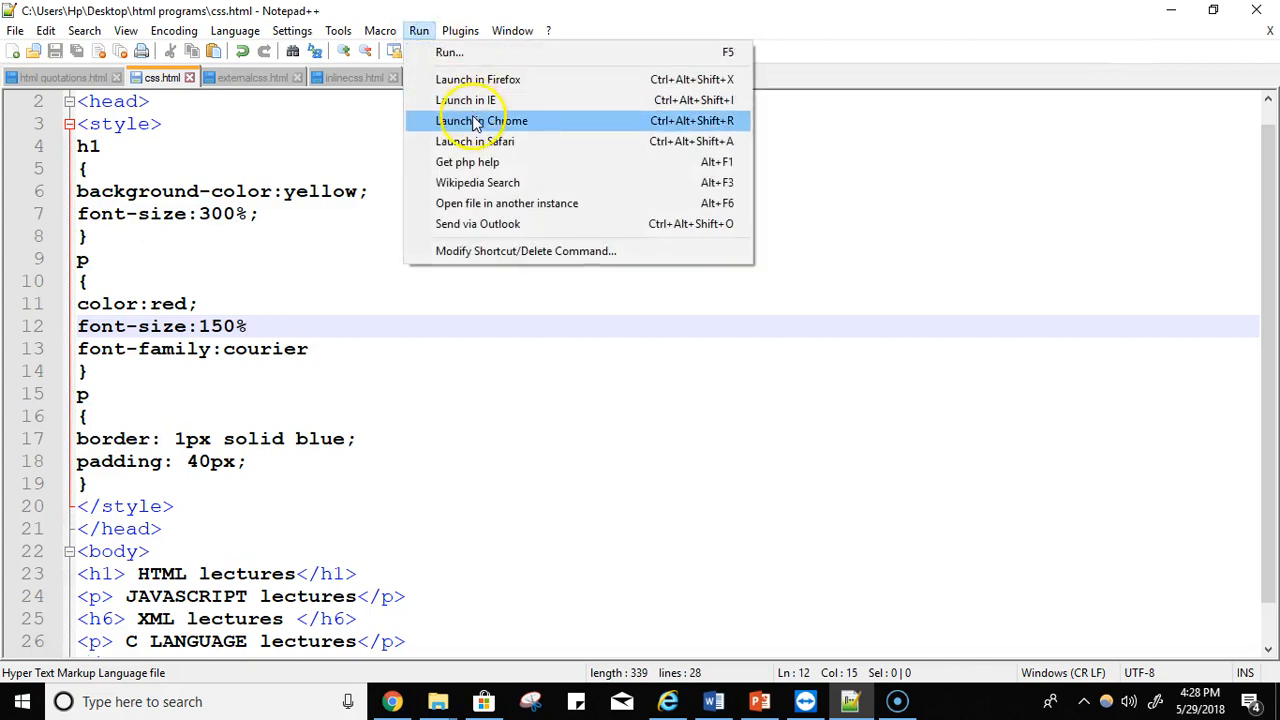
{"action": "left_click", "coordinate": [482, 120]}
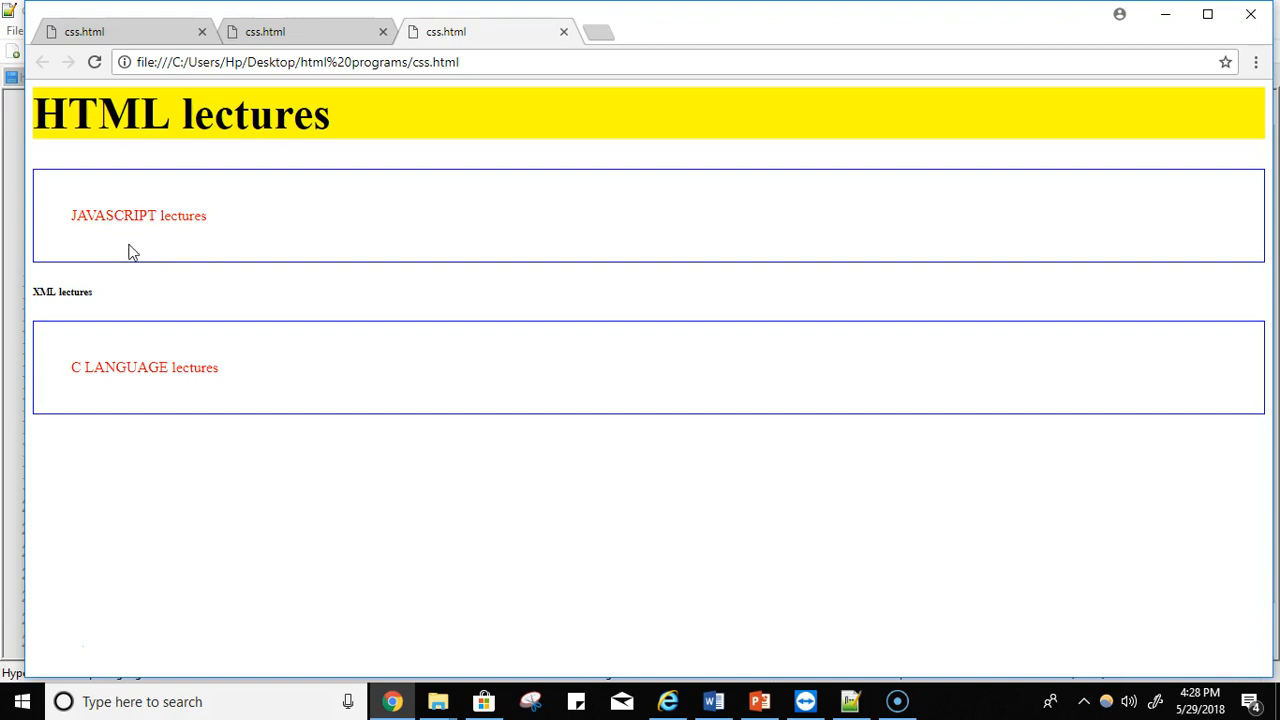
{"action": "mouse_move", "coordinate": [1270, 216]}
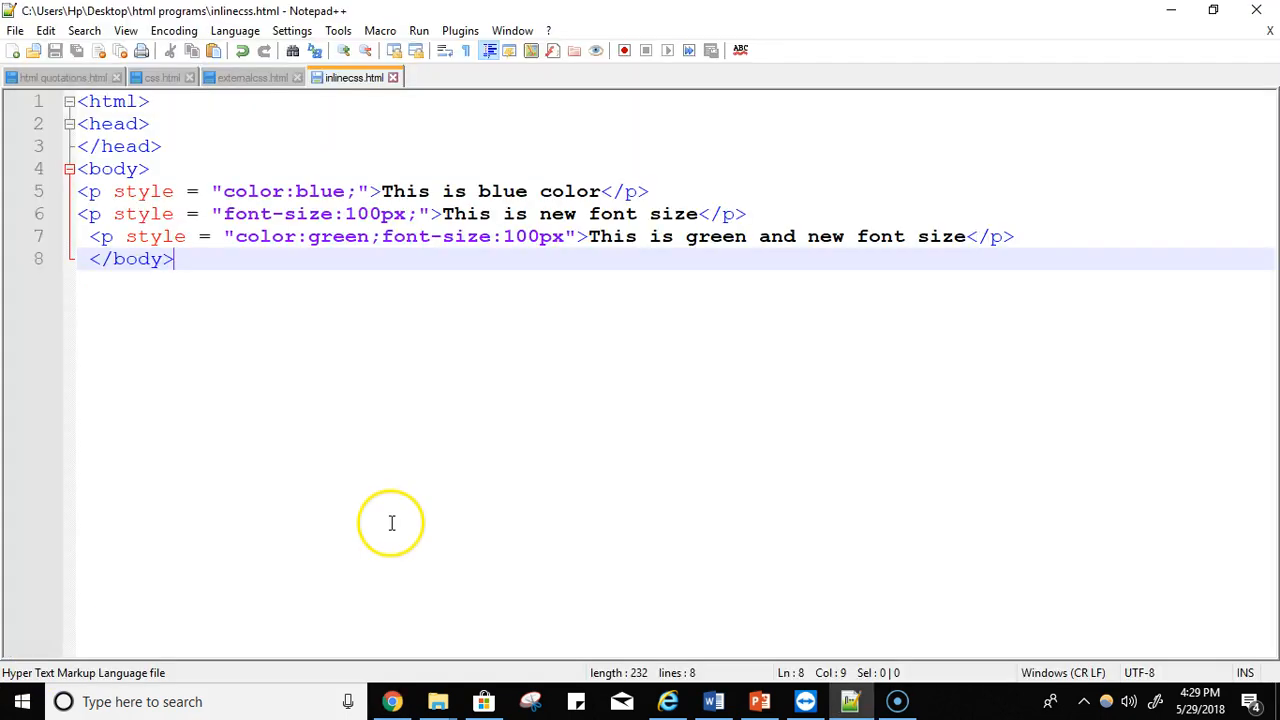
{"action": "mouse_move", "coordinate": [350, 204]}
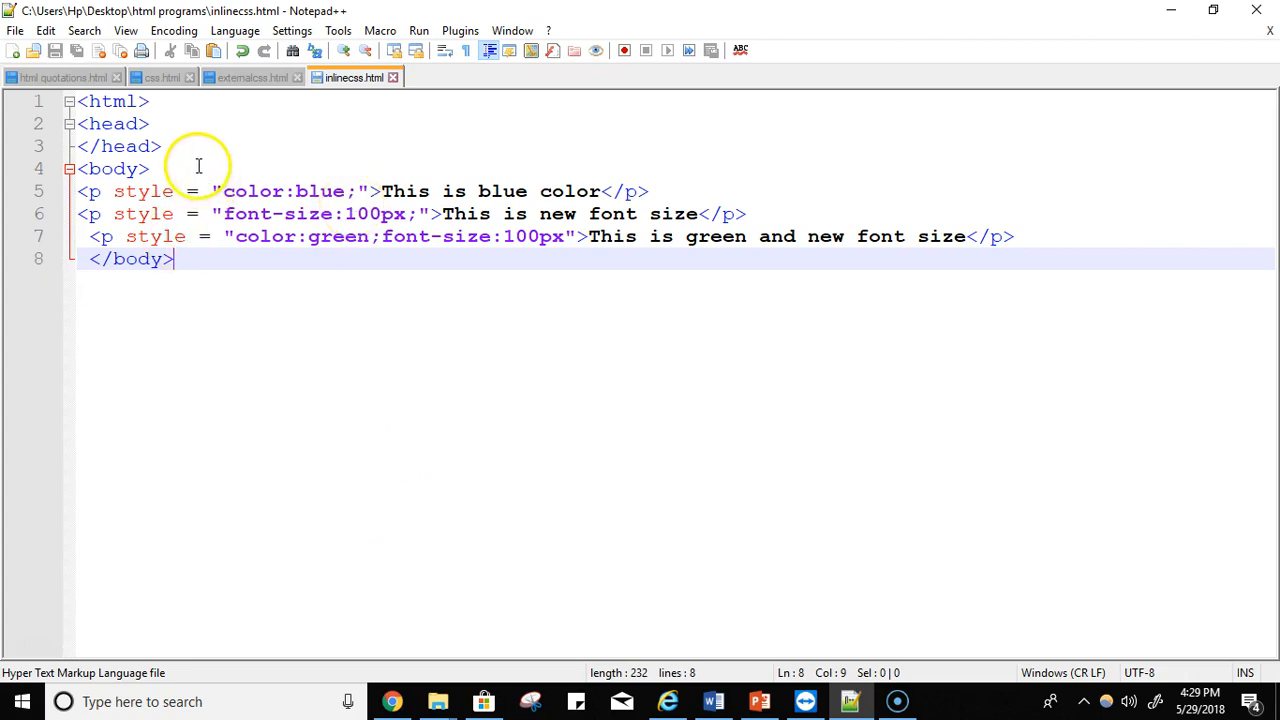
{"action": "mouse_move", "coordinate": [224, 148]}
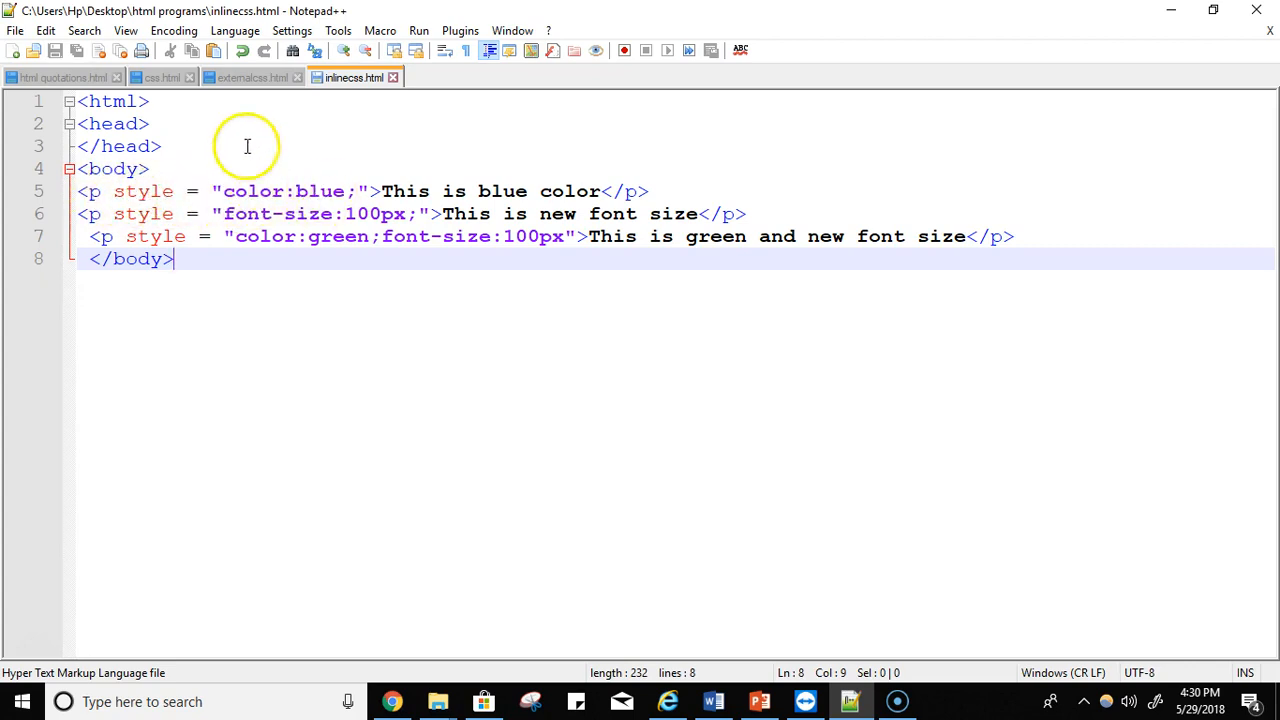
{"action": "mouse_move", "coordinate": [344, 196]}
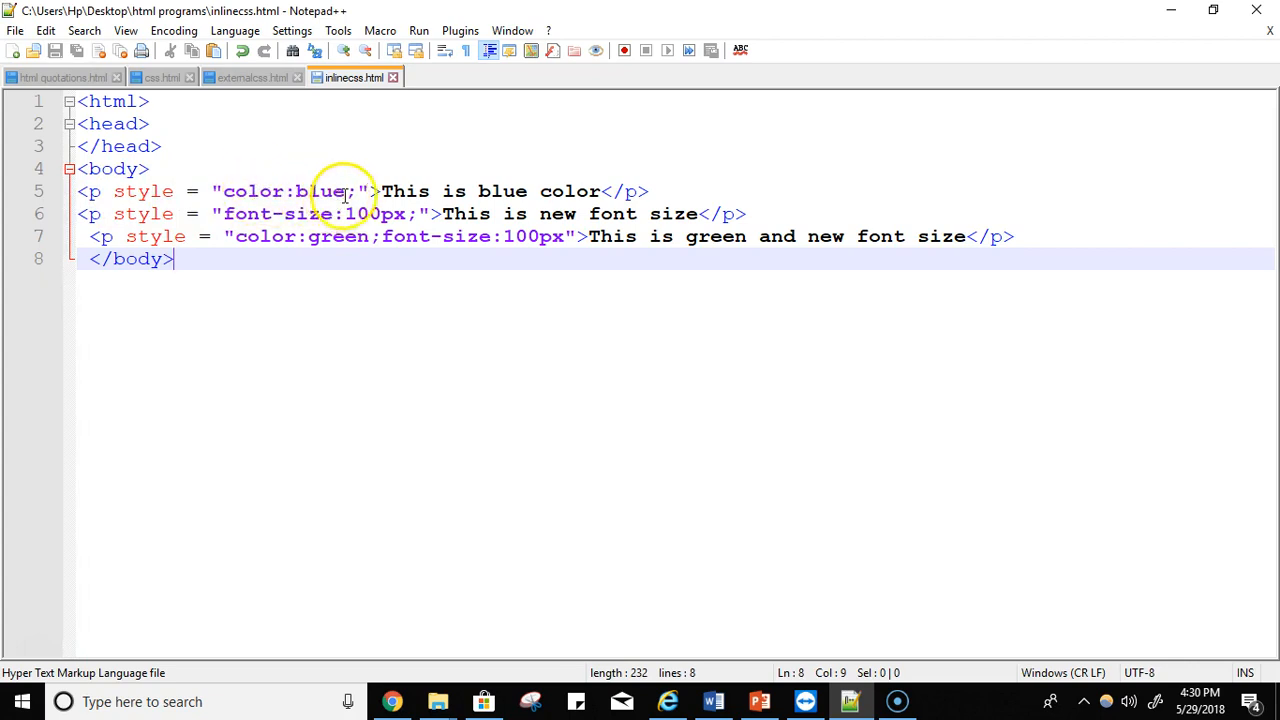
{"action": "mouse_move", "coordinate": [400, 192]}
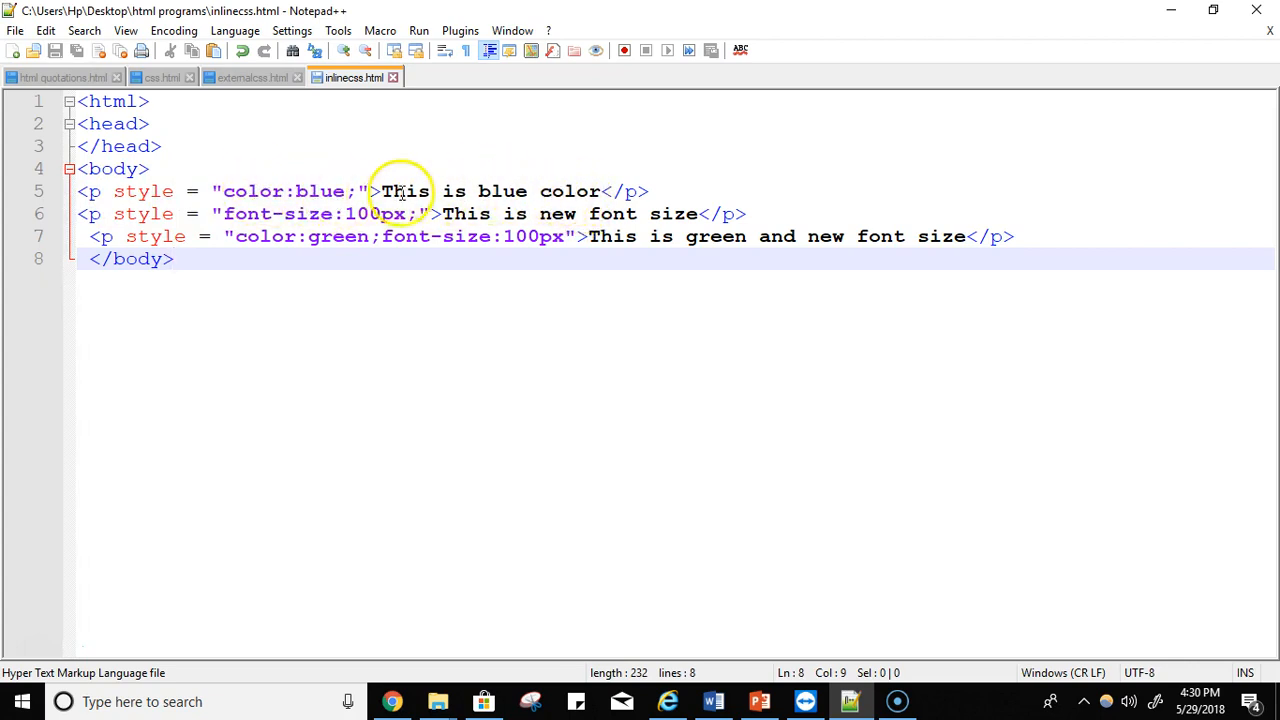
{"action": "mouse_move", "coordinate": [296, 180]}
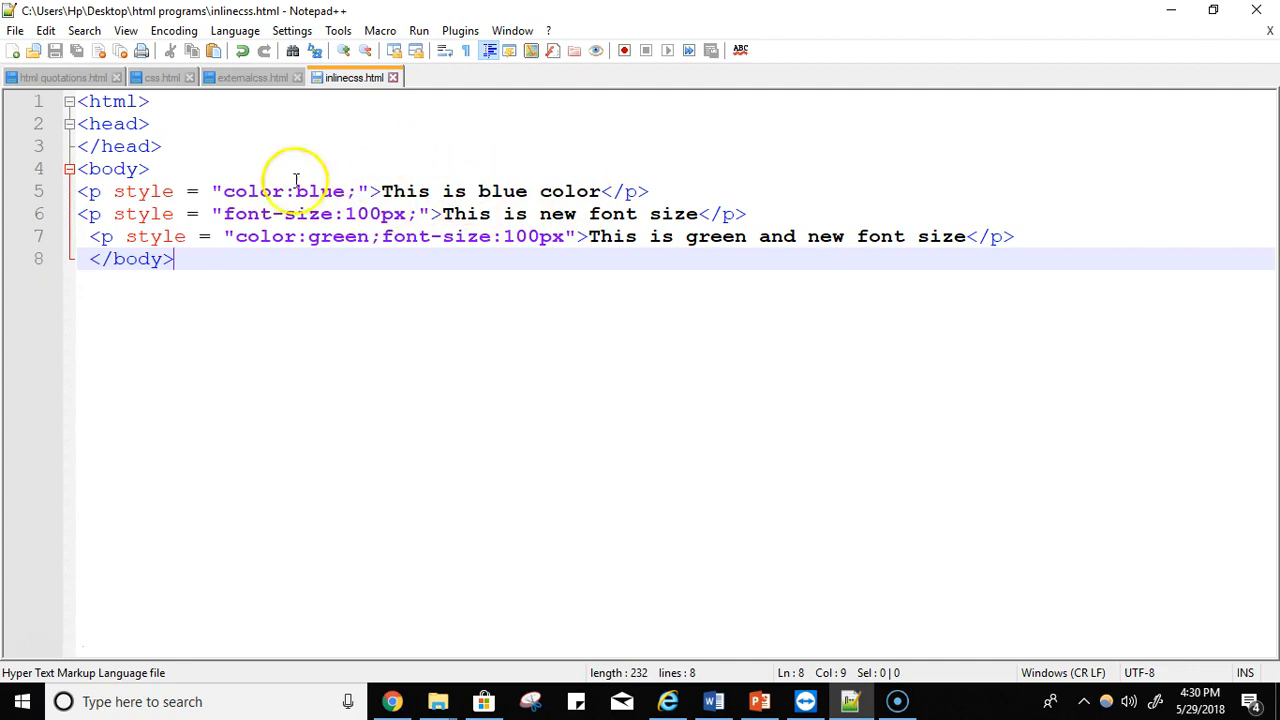
{"action": "mouse_move", "coordinate": [424, 196]}
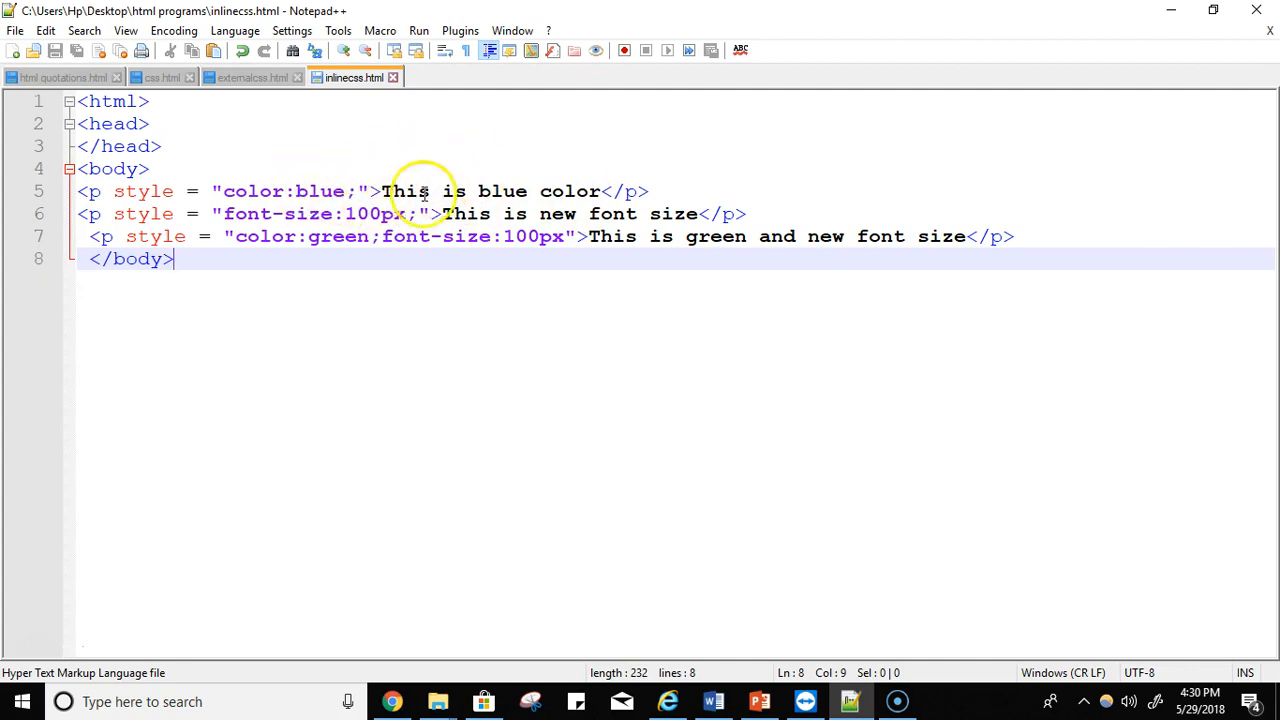
{"action": "mouse_move", "coordinate": [324, 212]}
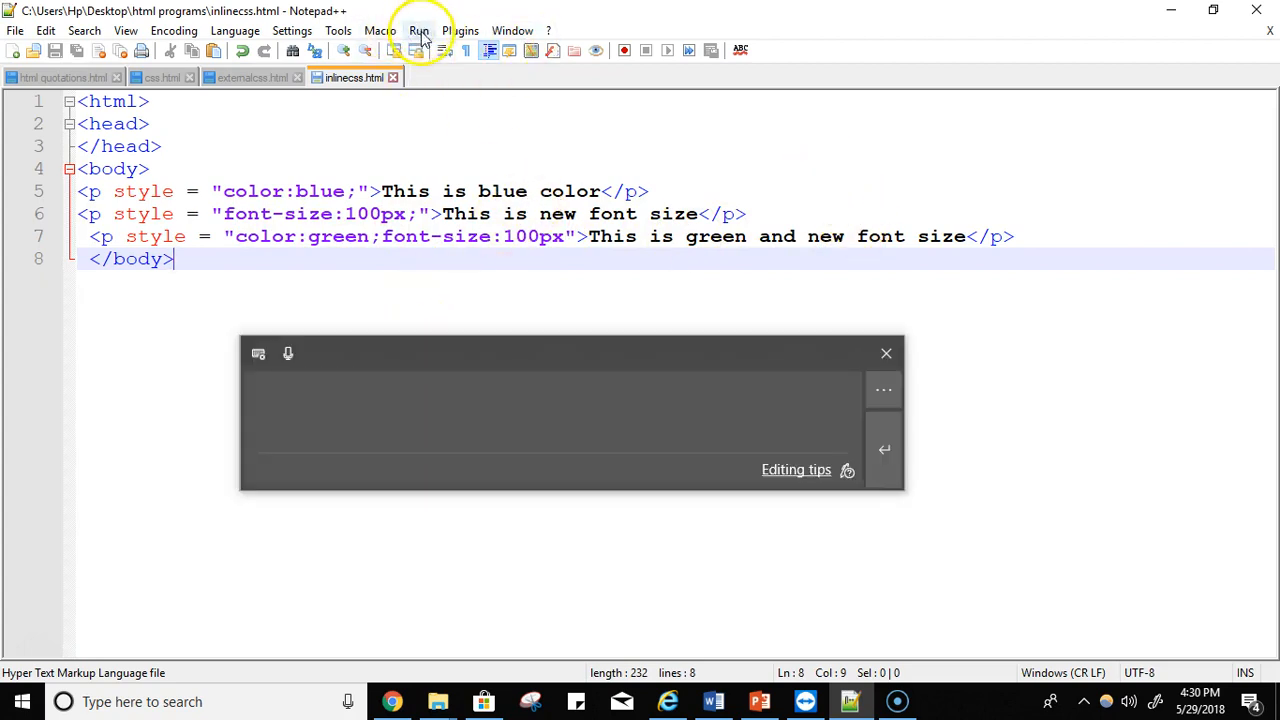
Step: Bring up the Run options for inlinecss.html
{"action": "left_click", "coordinate": [418, 30]}
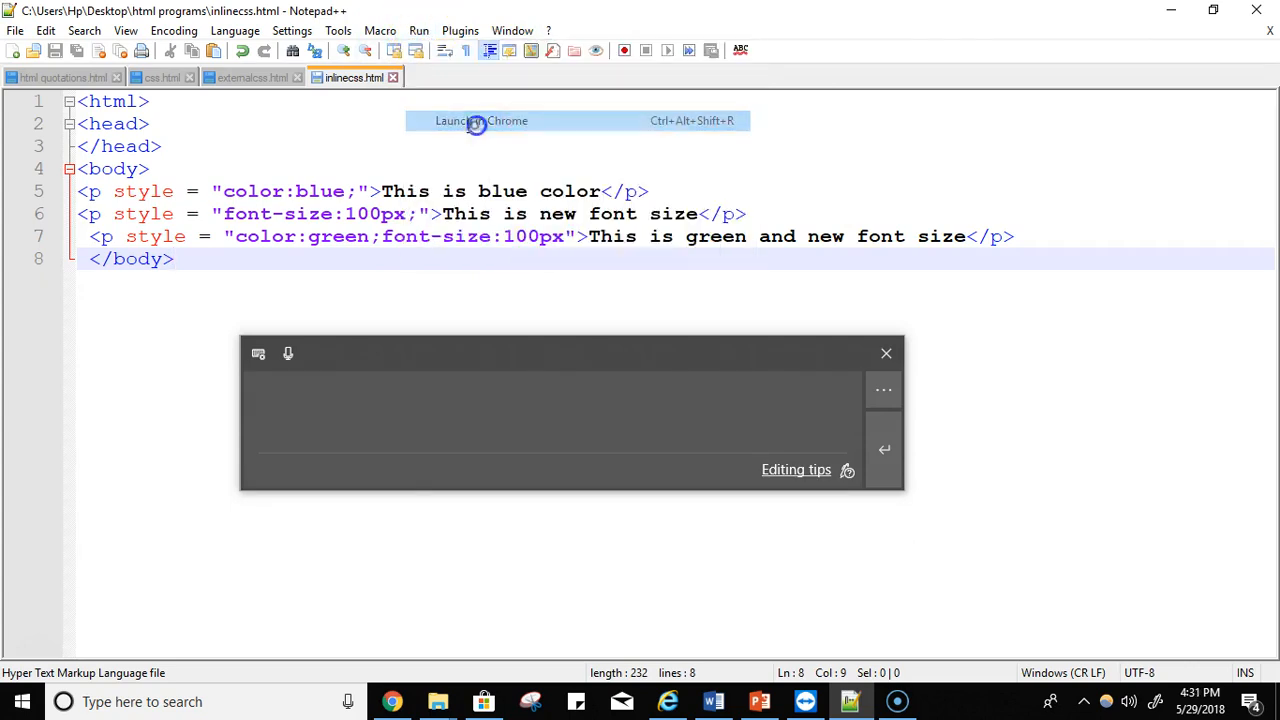
Step: Launch inlinecss.html in Chrome to see the inline styles rendered
{"action": "left_click", "coordinate": [480, 120]}
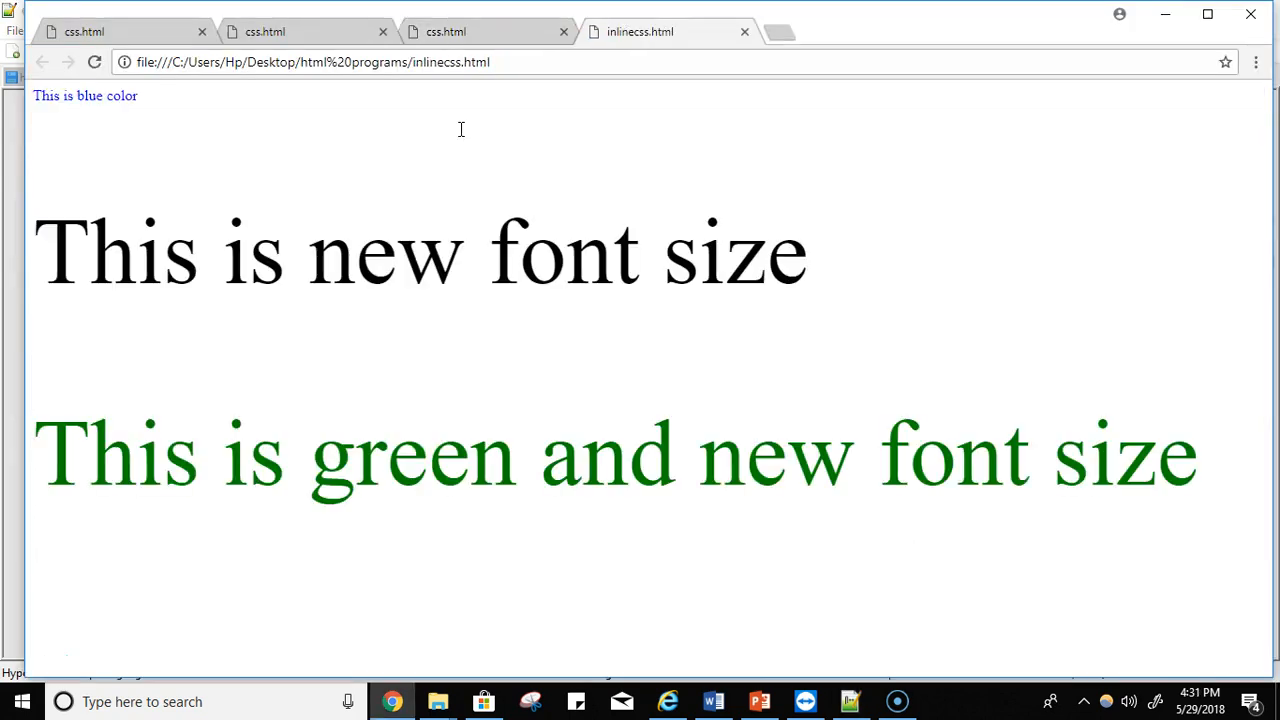
{"action": "mouse_move", "coordinate": [464, 136]}
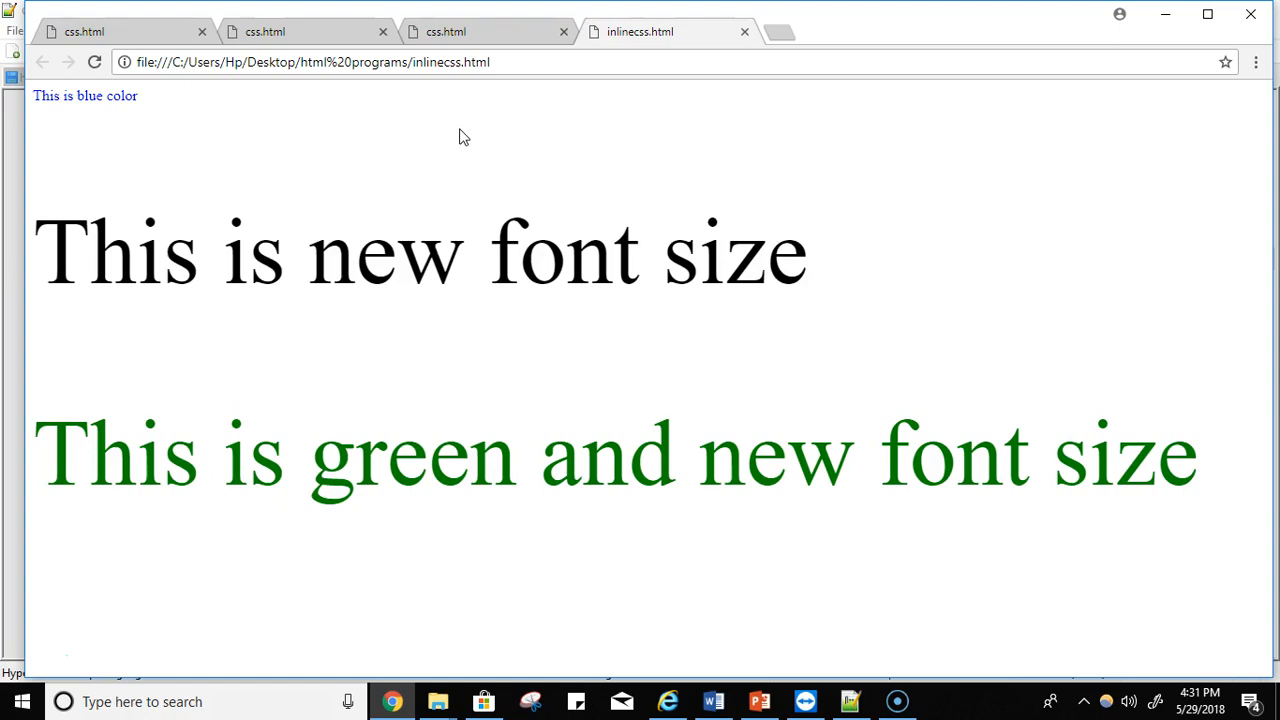
{"action": "mouse_move", "coordinate": [460, 130]}
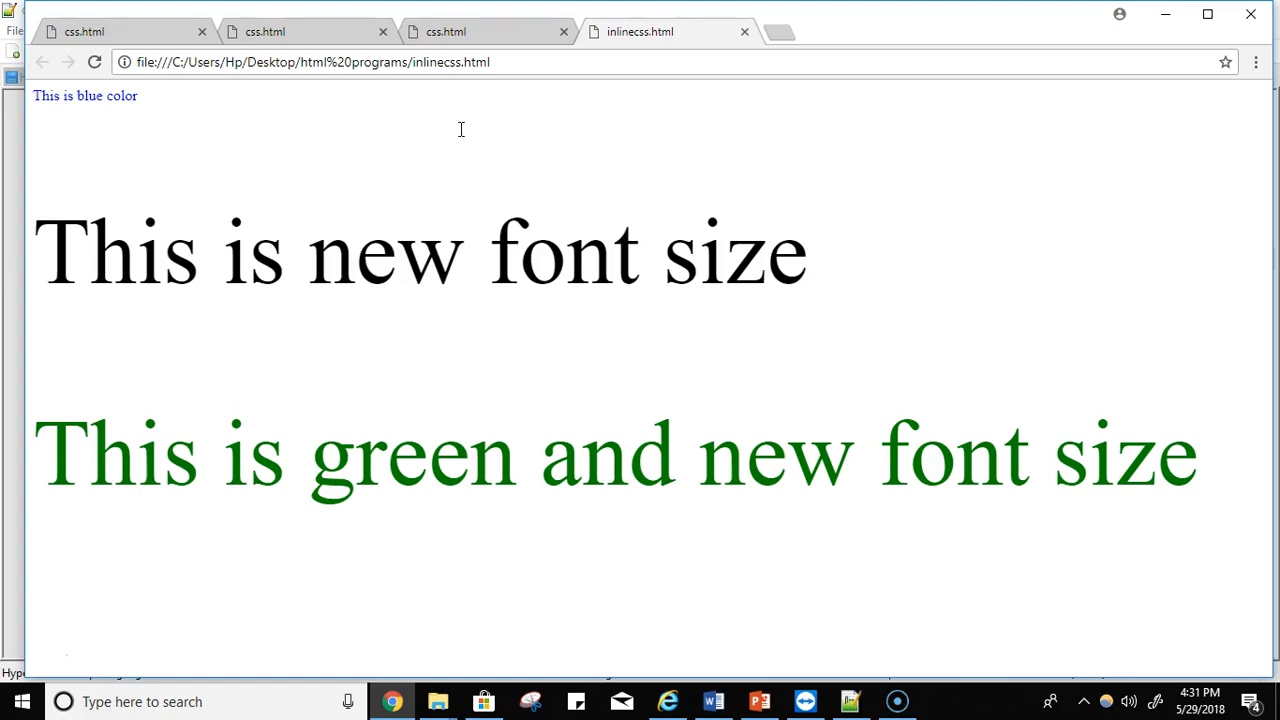
{"action": "mouse_move", "coordinate": [464, 136]}
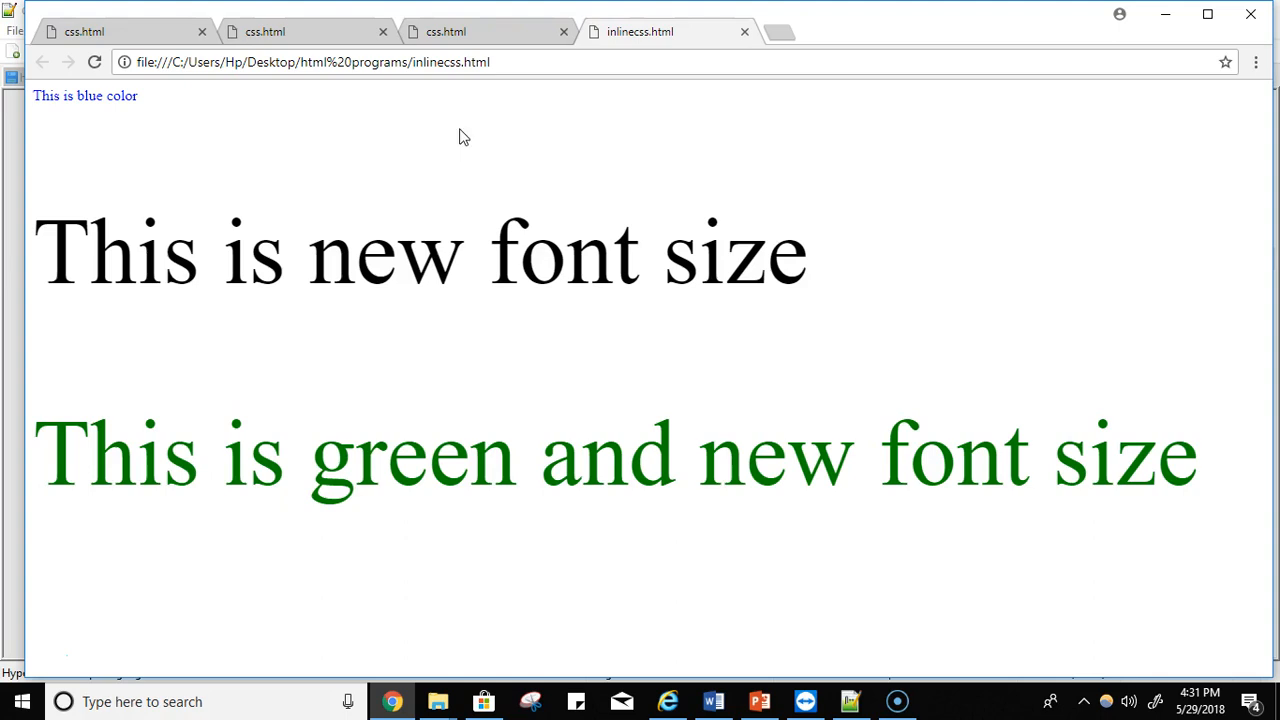
{"action": "mouse_move", "coordinate": [460, 130]}
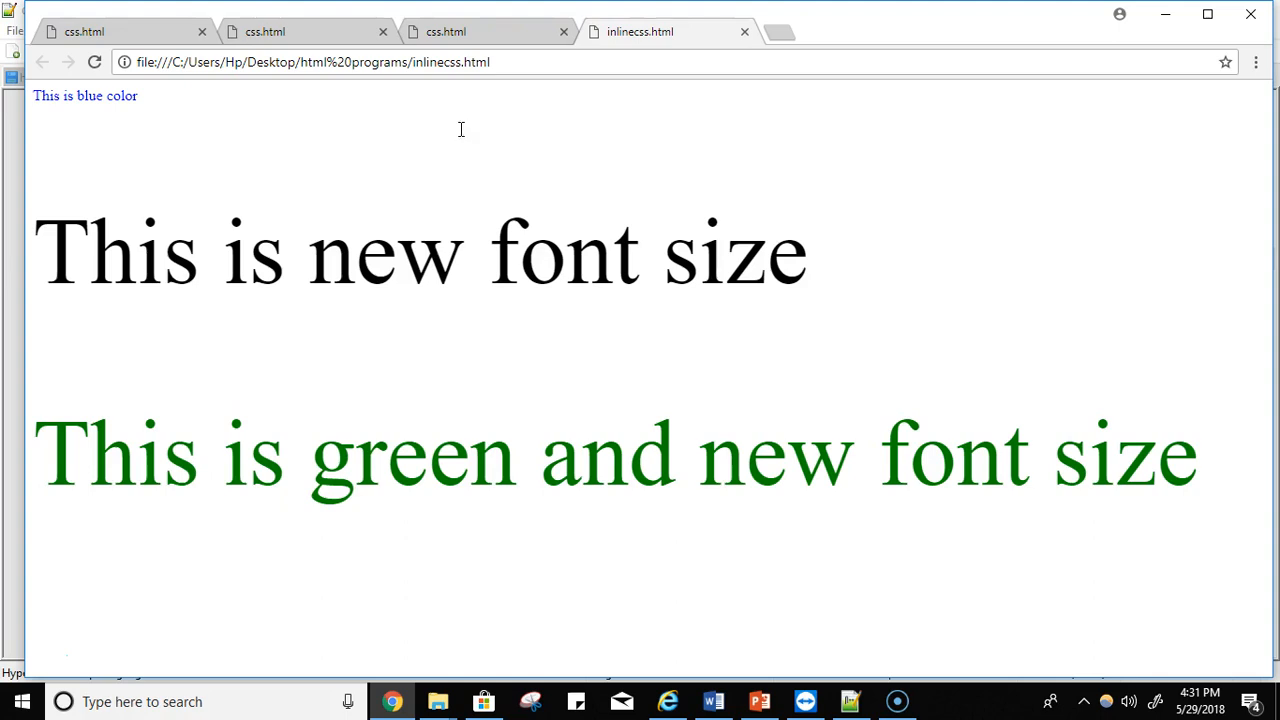
{"action": "mouse_move", "coordinate": [464, 136]}
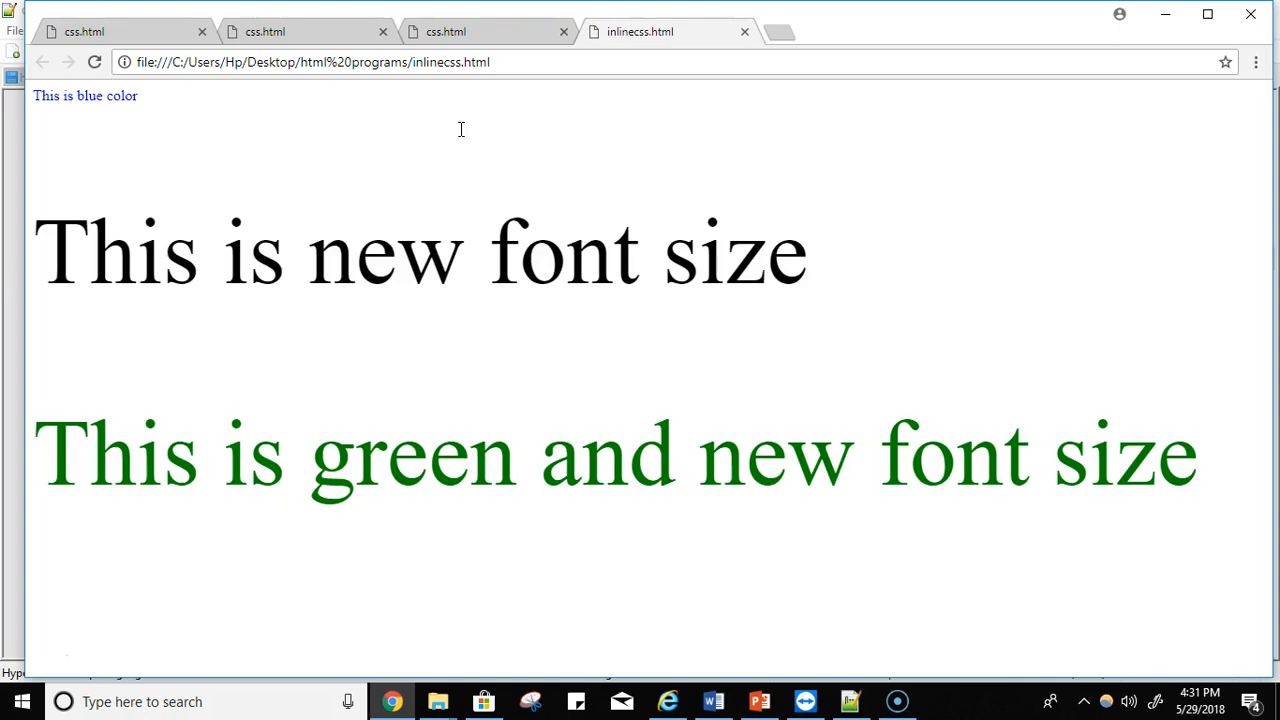
{"action": "mouse_move", "coordinate": [464, 136]}
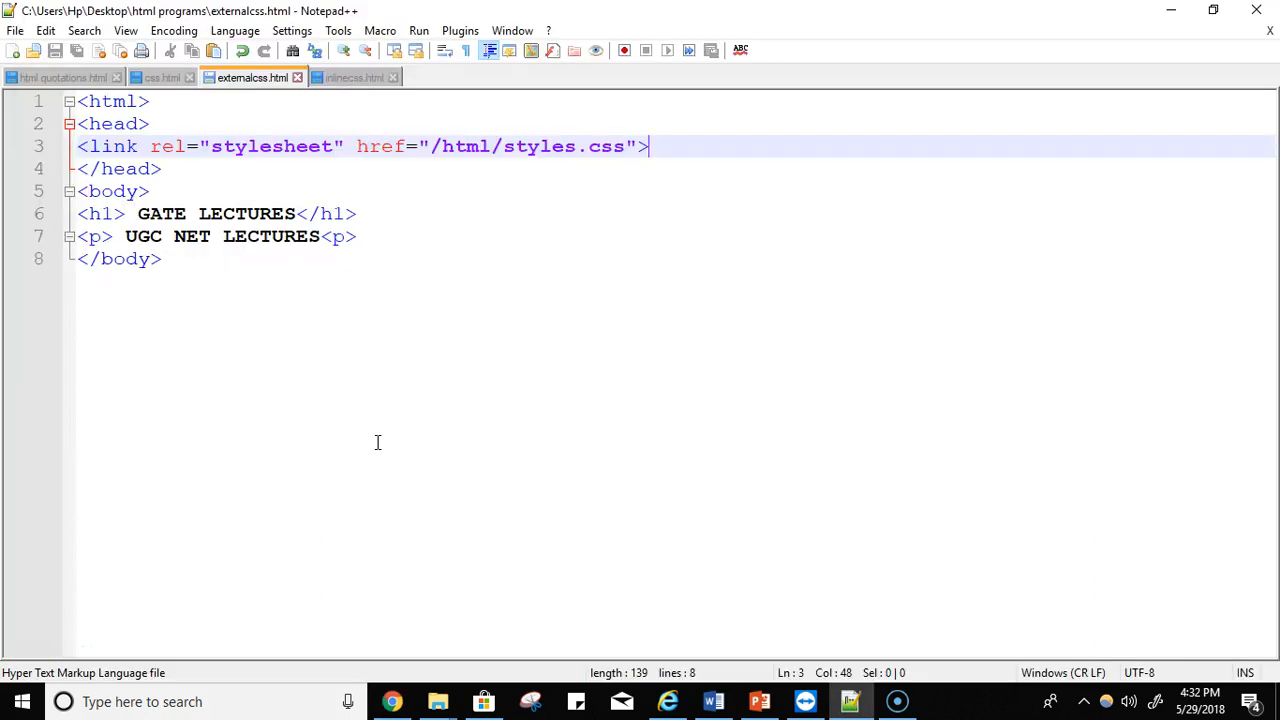
{"action": "mouse_move", "coordinate": [372, 448]}
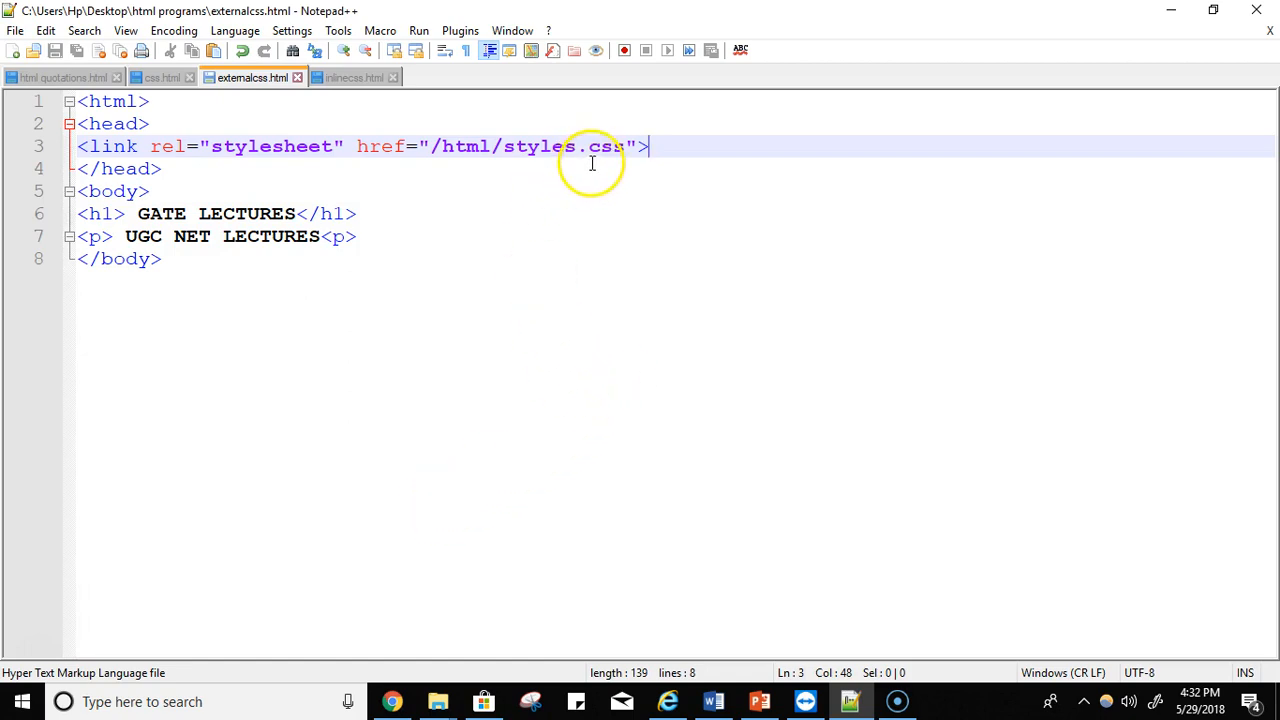
{"action": "mouse_move", "coordinate": [422, 240]}
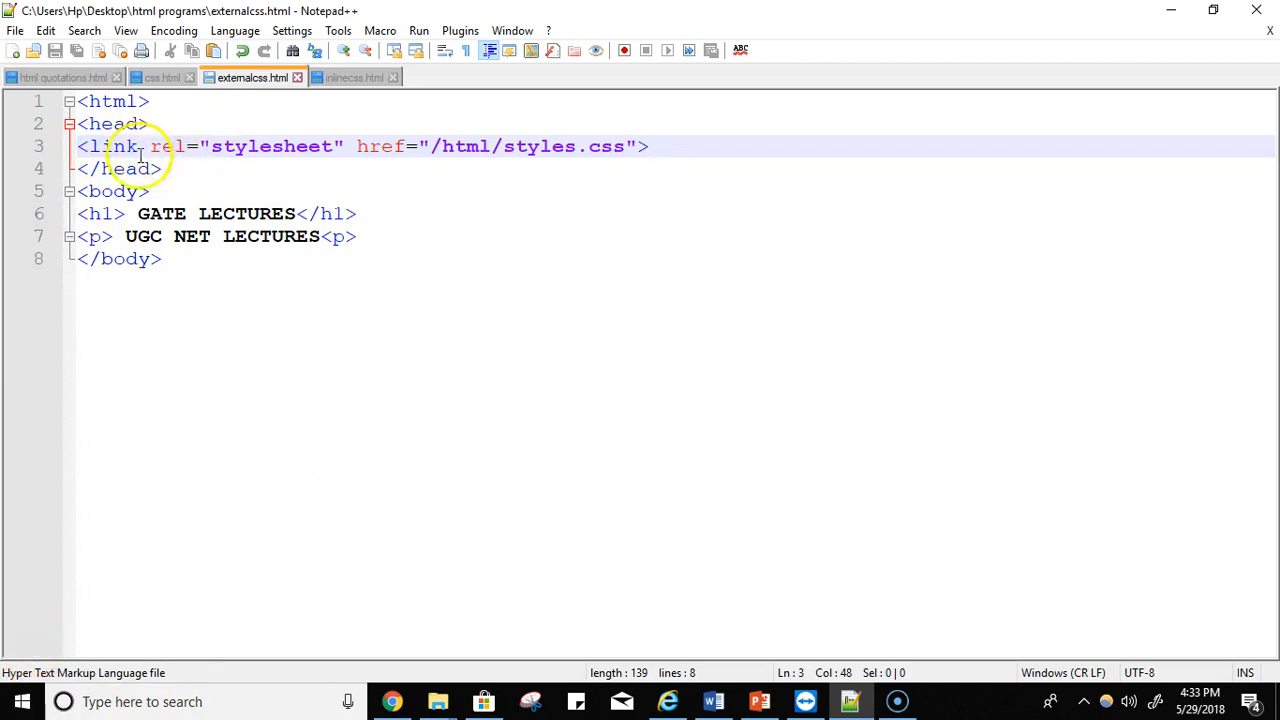
Step: Switch to the externalcss.html tab linking /html/styles.css
{"action": "left_click", "coordinate": [648, 146]}
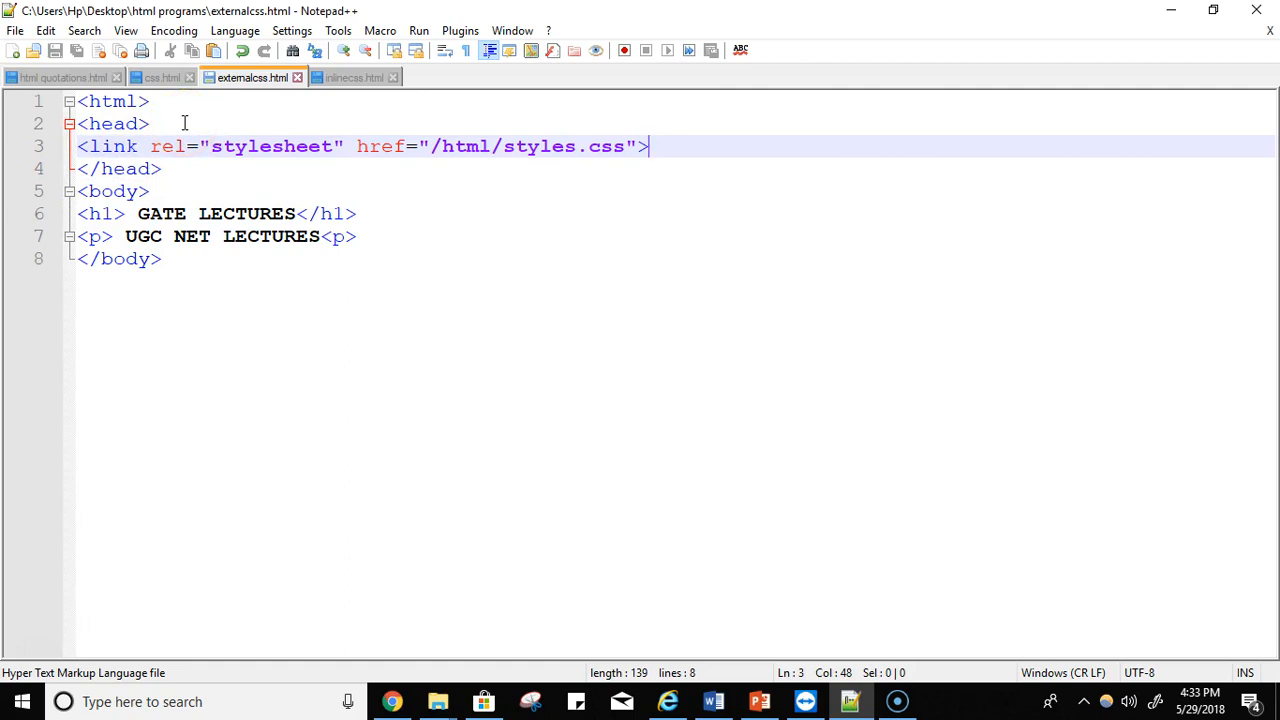
{"action": "mouse_move", "coordinate": [256, 458]}
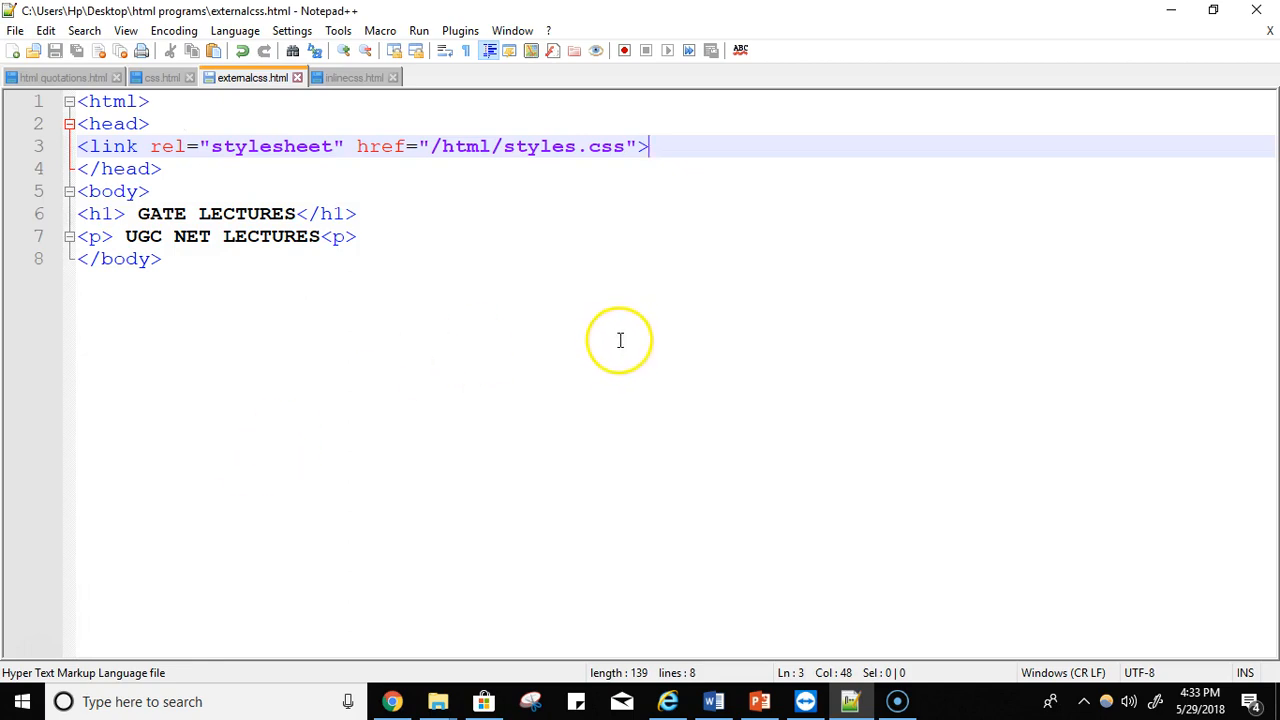
{"action": "mouse_move", "coordinate": [384, 156]}
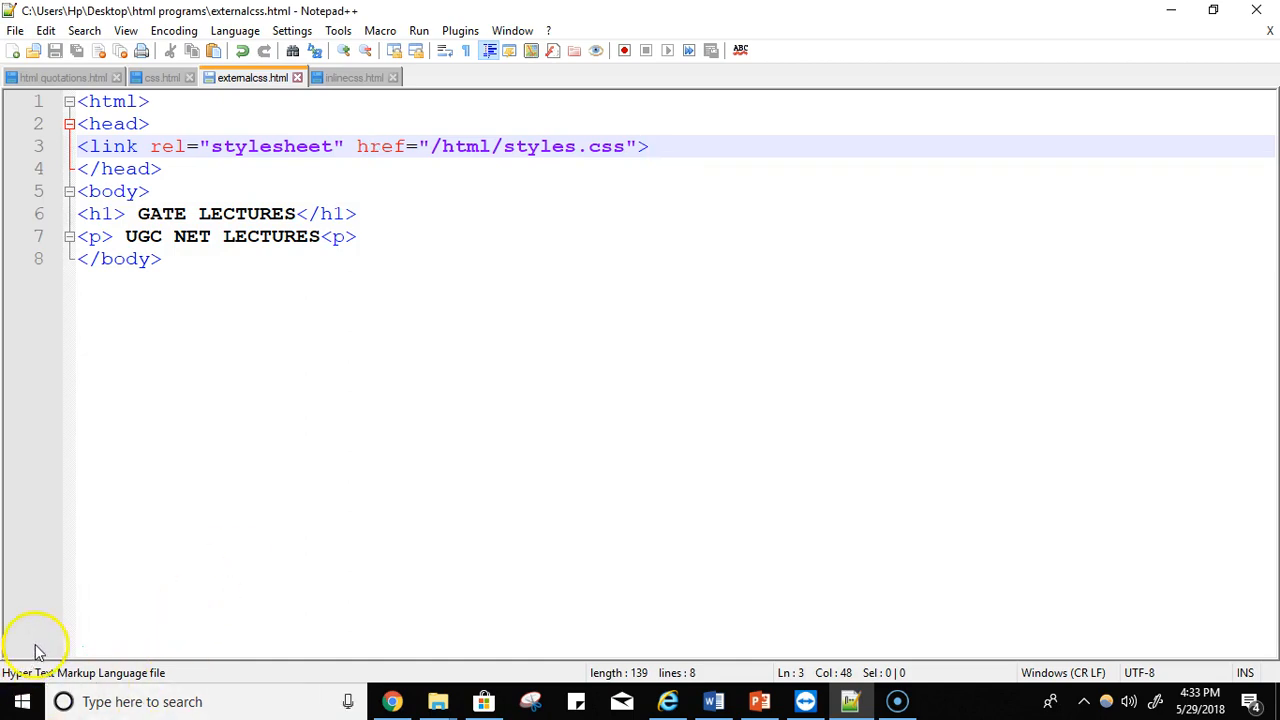
{"action": "mouse_move", "coordinate": [252, 90]}
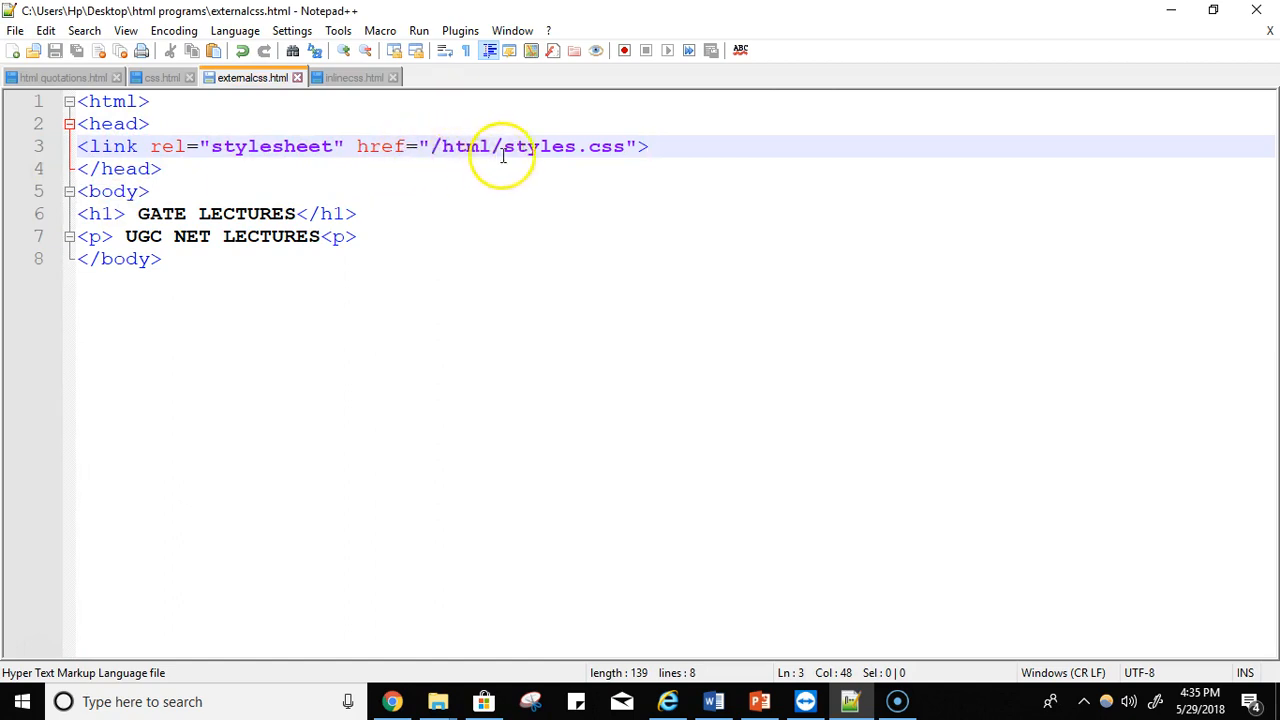
{"action": "mouse_move", "coordinate": [576, 108]}
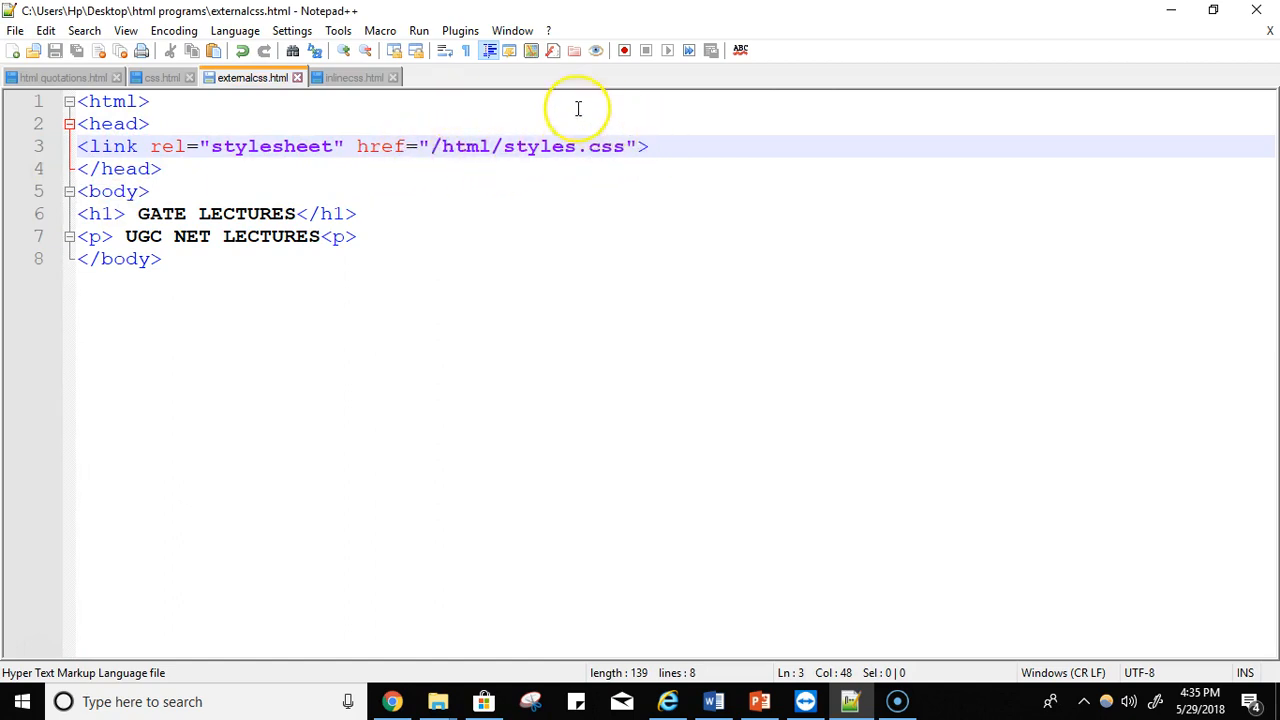